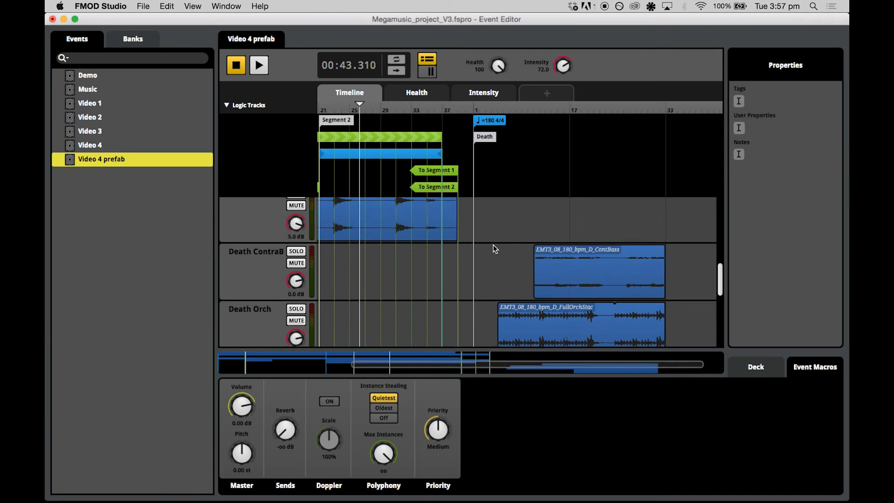
- Play back the Death section's contrabass, orchestra, staccato, drums and horns stems together
scroll("down", 3)
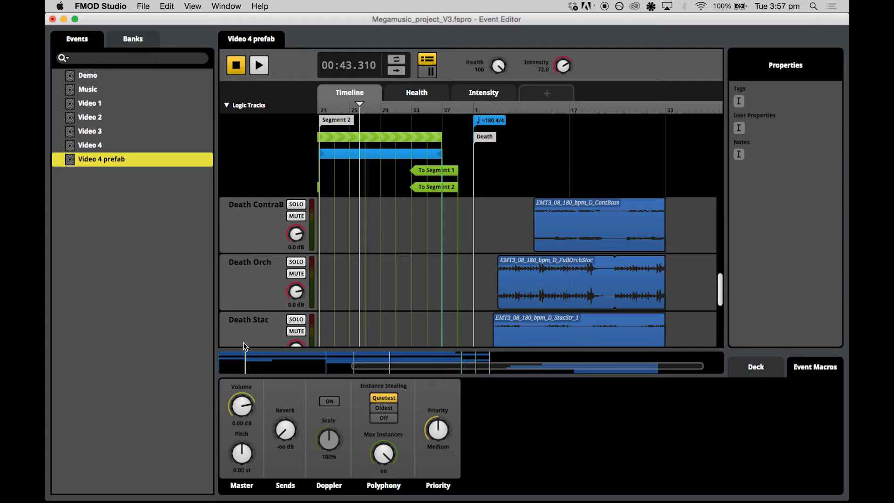
mouse_move(593, 234)
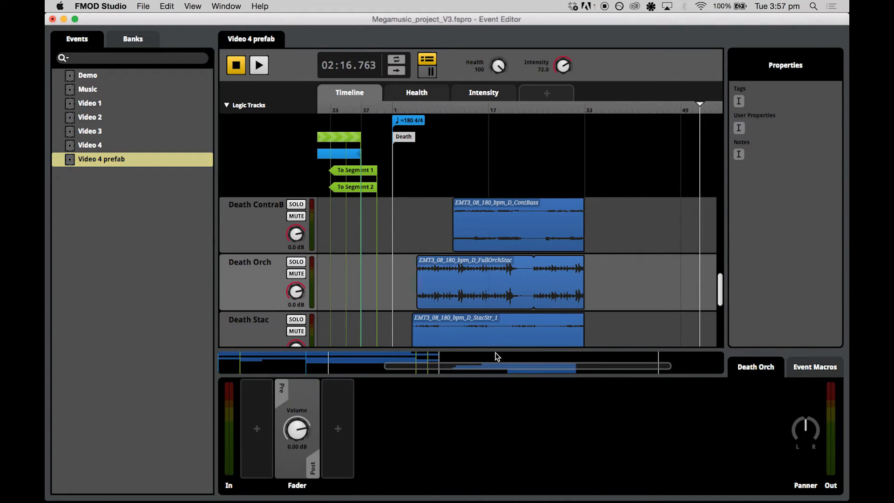
mouse_move(595, 279)
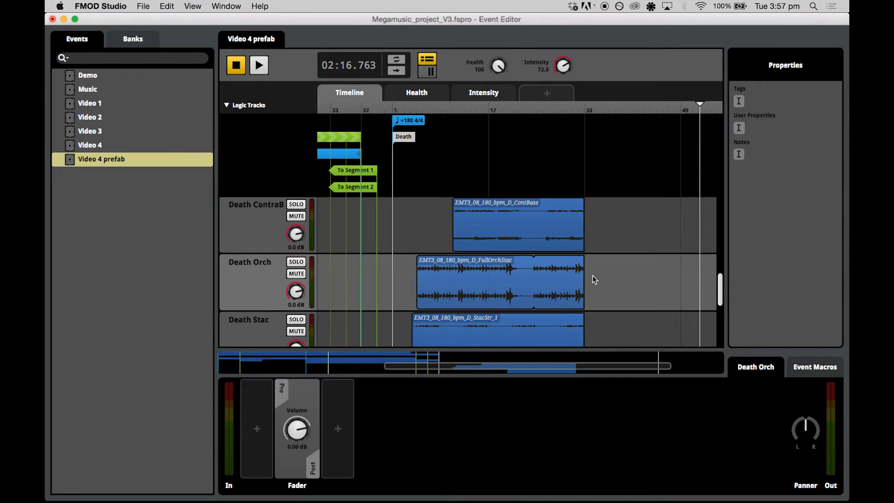
mouse_move(419, 313)
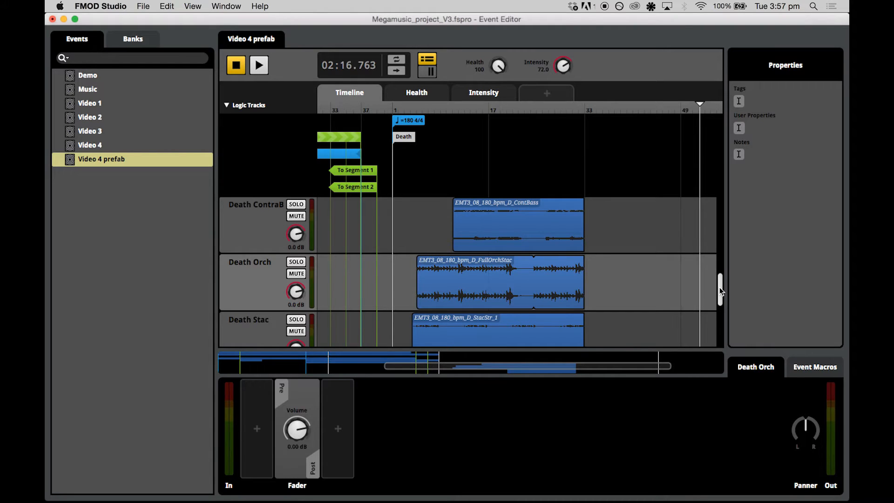
mouse_move(391, 104)
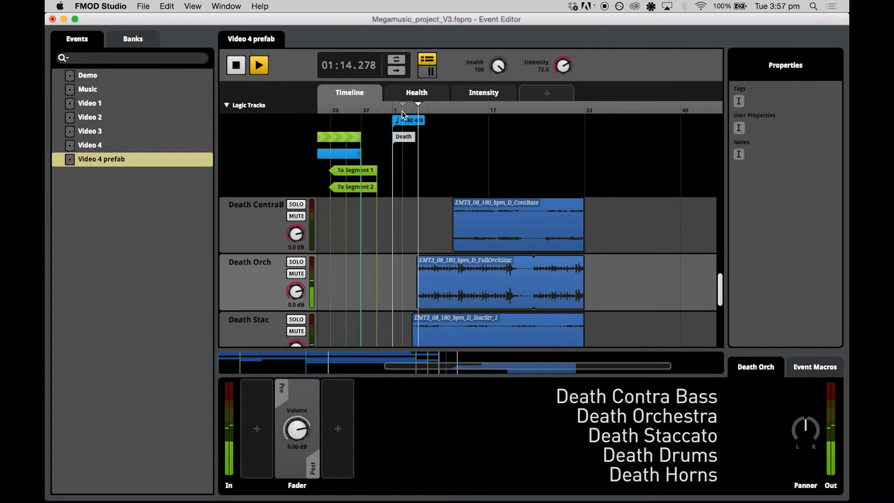
left_click(259, 64)
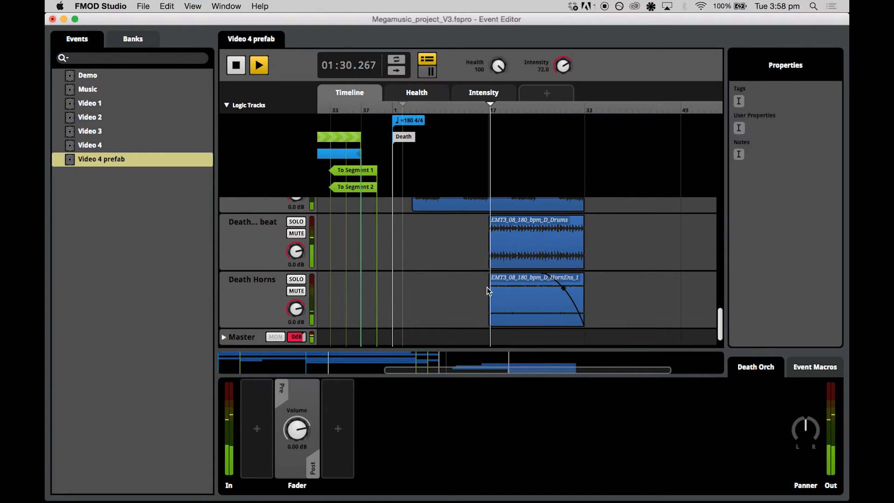
left_click(259, 65)
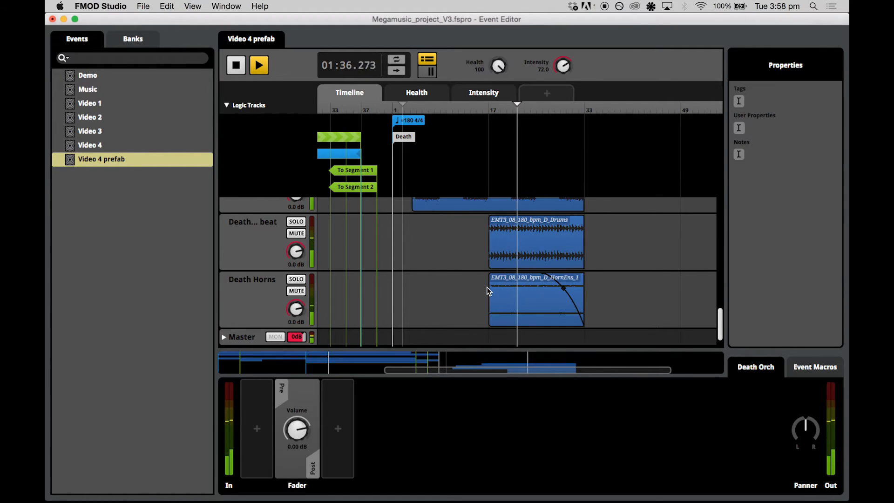
- Stop playback and add To Segment 1 and To Segment 2 transitions inside the Death section
left_click(259, 65)
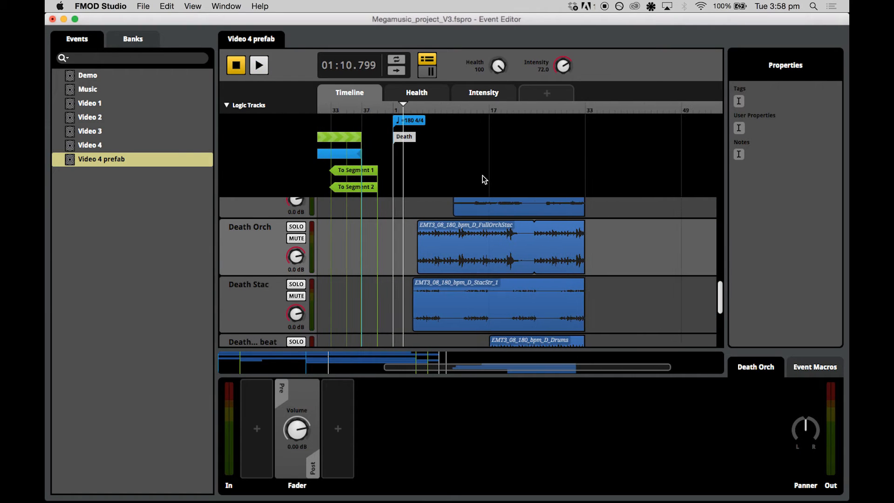
scroll("down", 3)
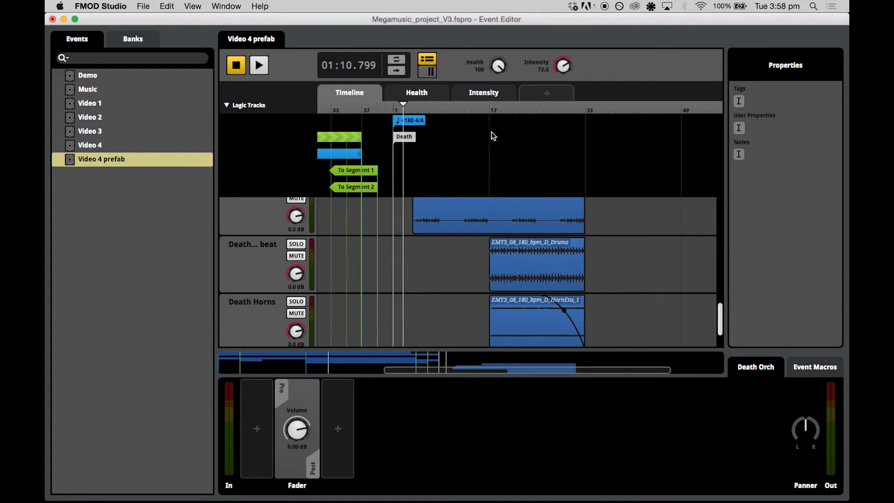
mouse_move(493, 112)
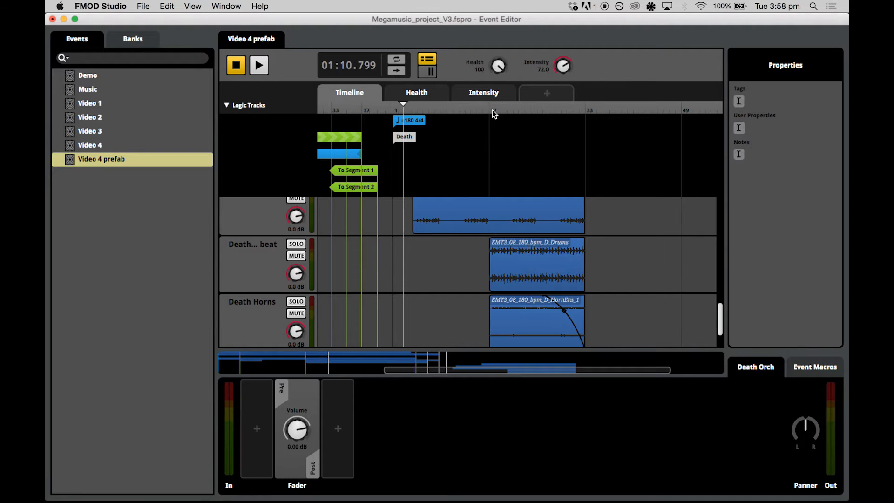
mouse_move(484, 102)
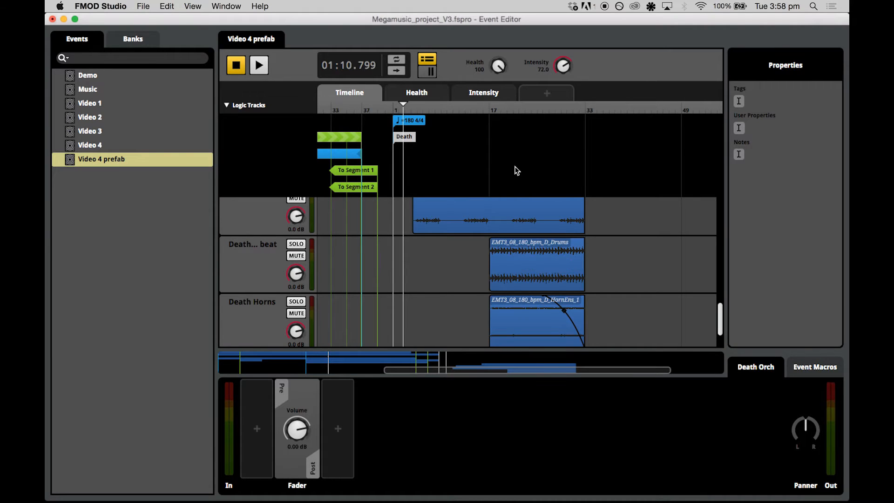
right_click(516, 171)
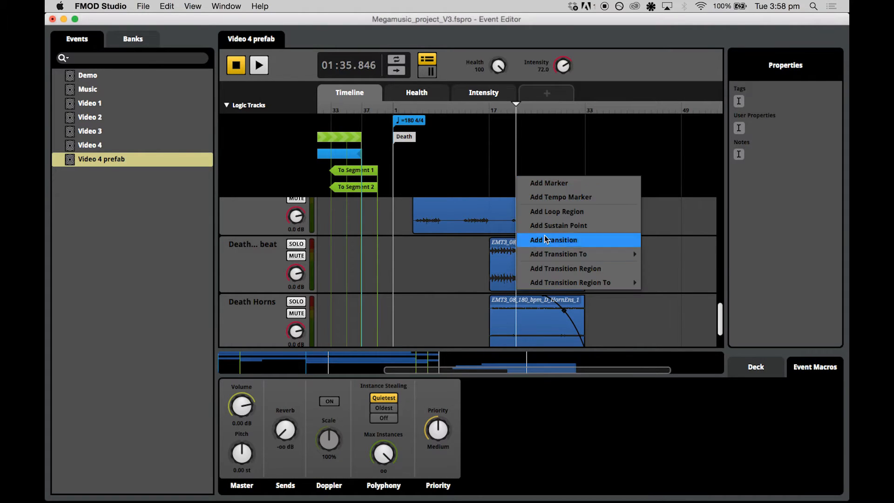
left_click(552, 239)
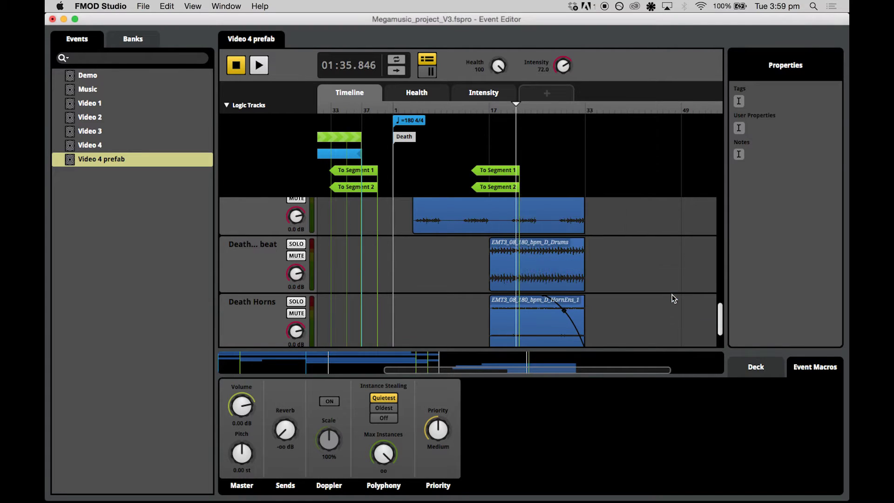
right_click(460, 165)
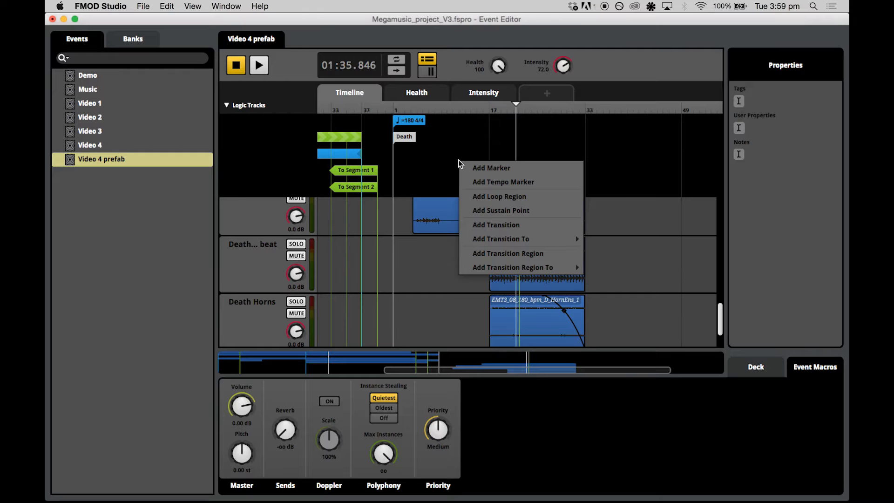
- Place a loop region over the opening stretch of the Death section
left_click(508, 254)
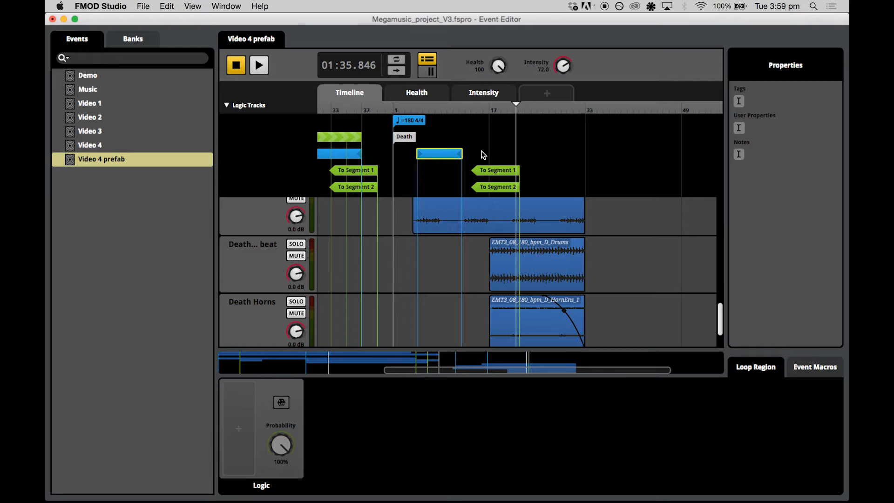
mouse_move(446, 183)
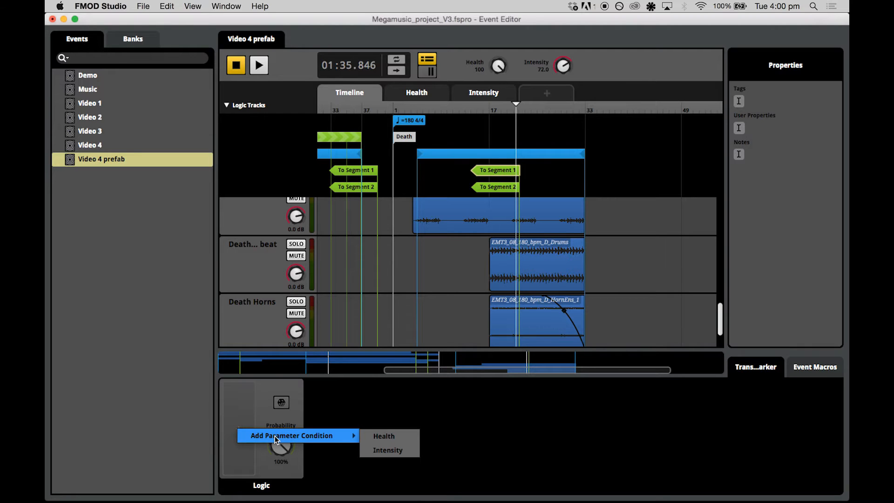
- Give both Death transitions Intensity conditions, one 0–50.5 and one 50–100
left_click(388, 450)
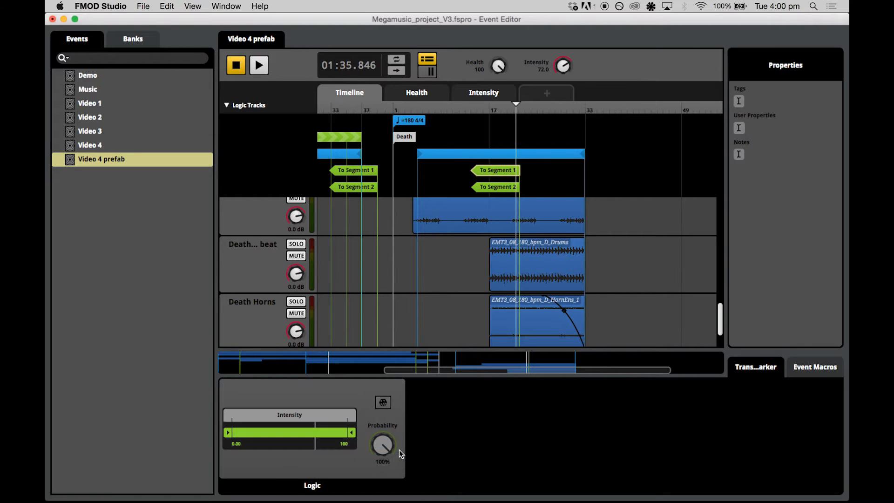
mouse_move(370, 427)
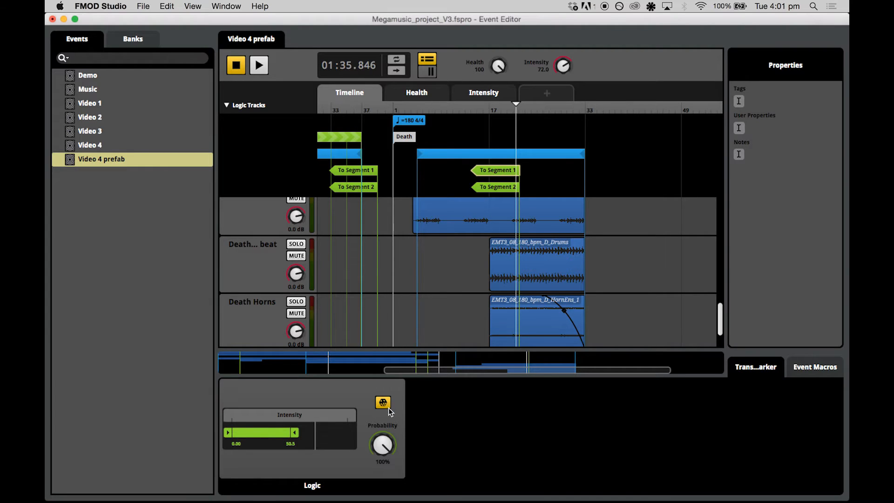
right_click(383, 403)
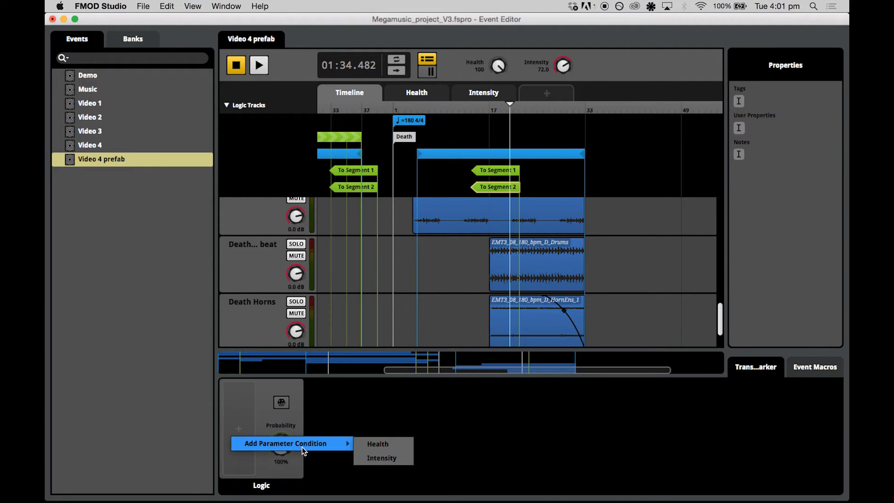
left_click(381, 458)
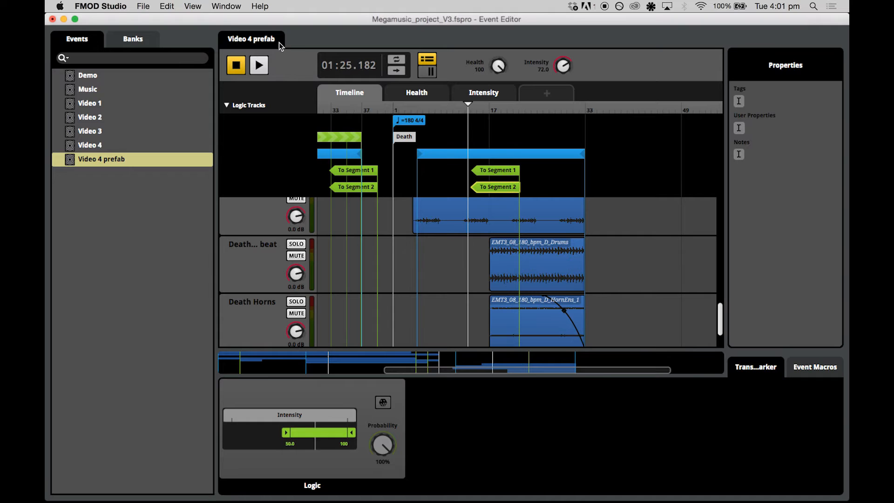
- With Intensity at 28.5, play, restart and stop the event to test the transitions
left_click(257, 65)
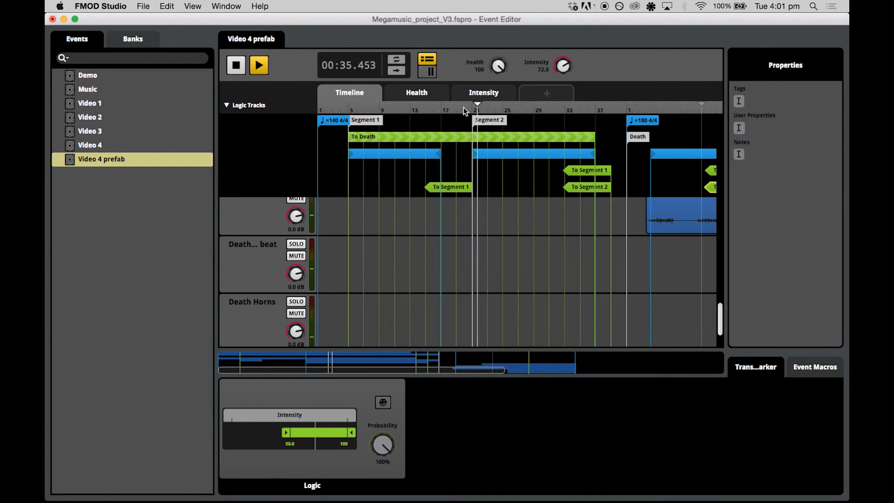
left_click(258, 65)
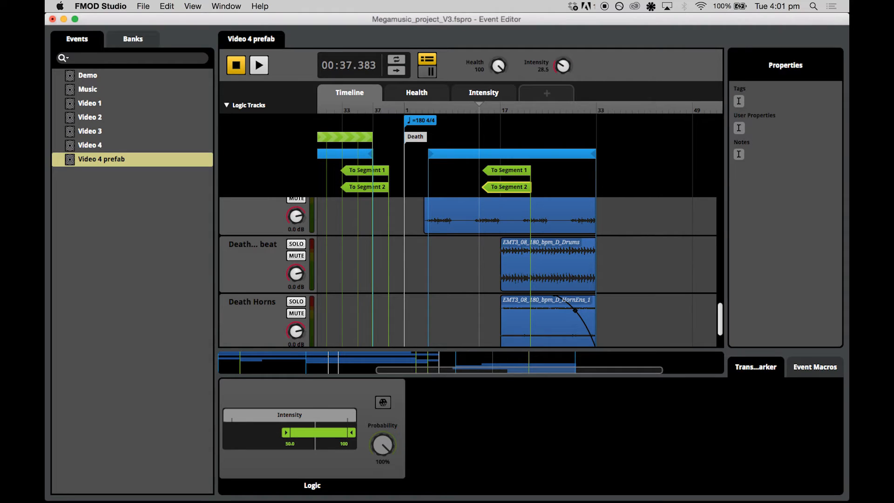
left_click(258, 65)
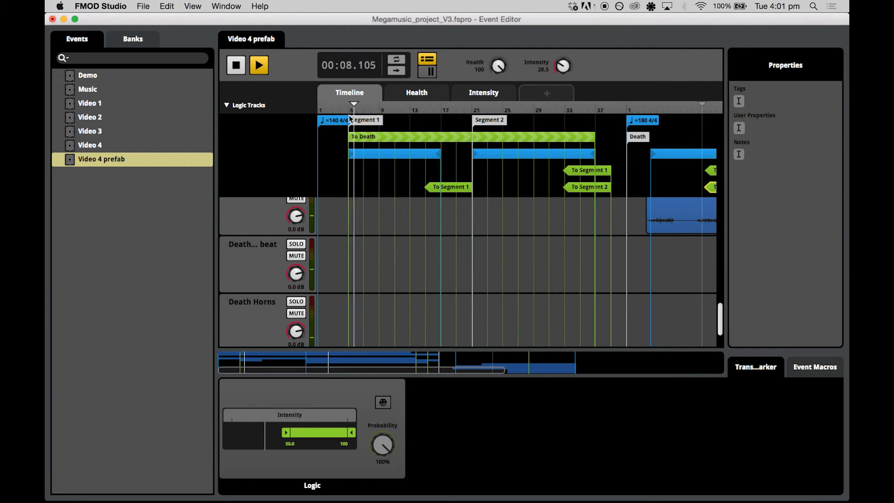
left_click(235, 65)
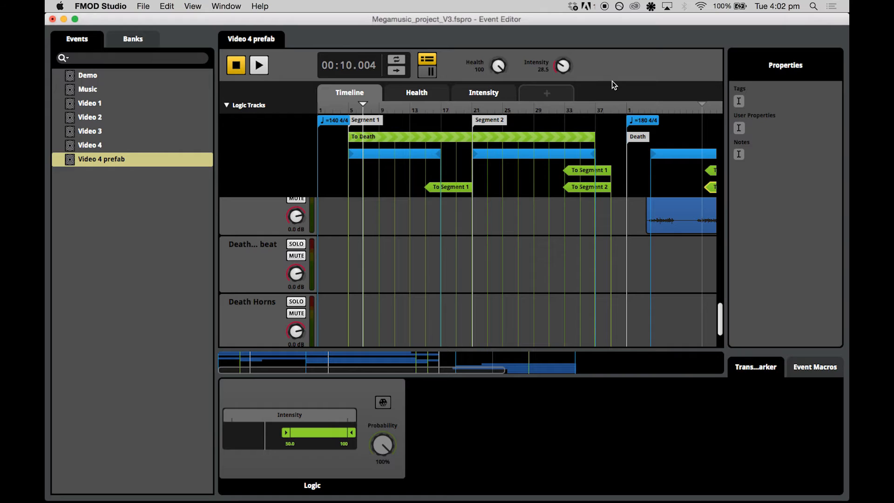
mouse_move(524, 191)
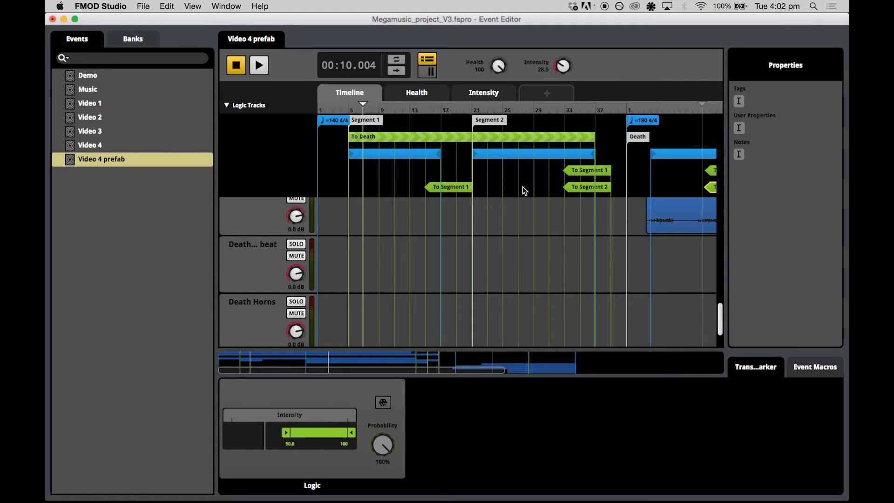
- Scroll the timeline right to the expanded To Death transition timeline
scroll("right", 3)
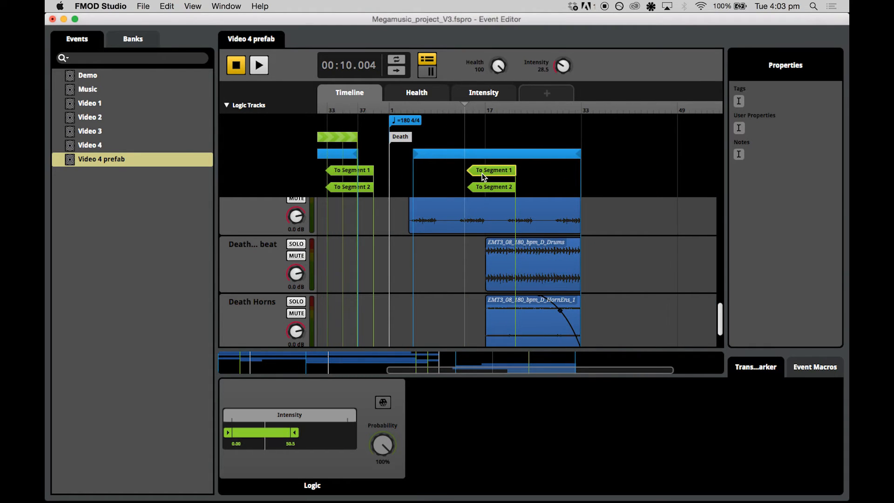
scroll("right", 3)
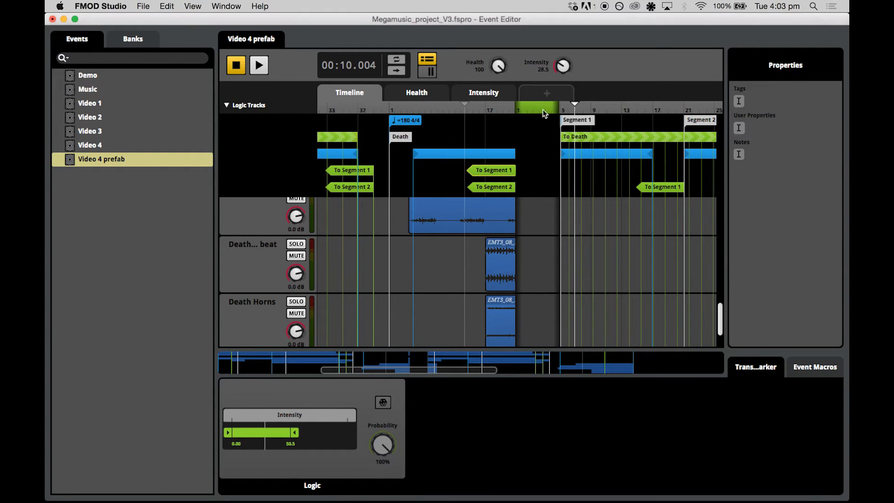
mouse_move(530, 232)
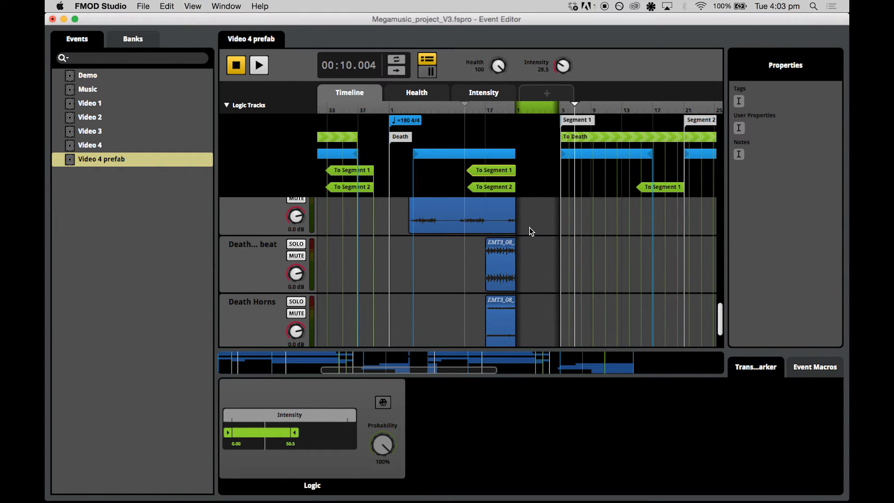
mouse_move(559, 109)
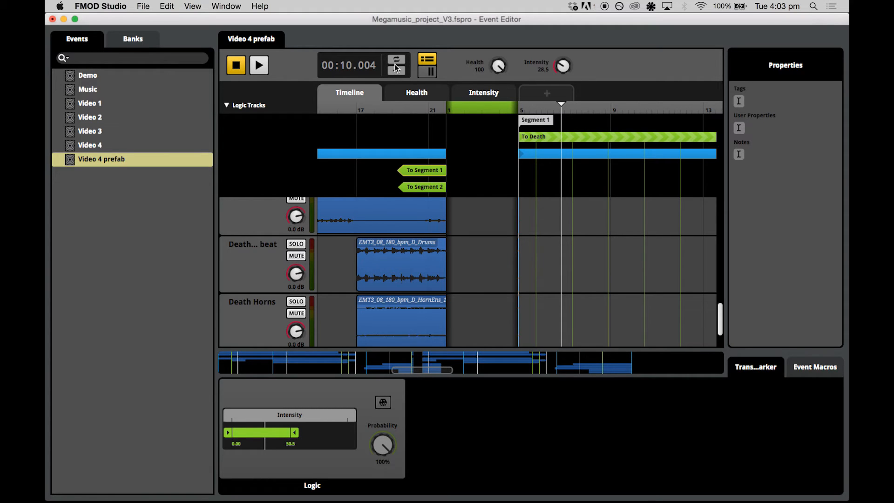
mouse_move(395, 69)
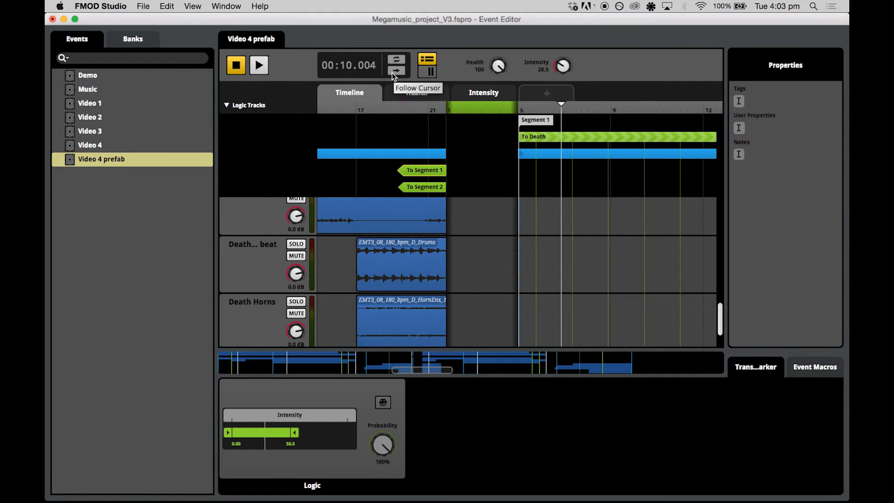
mouse_move(396, 59)
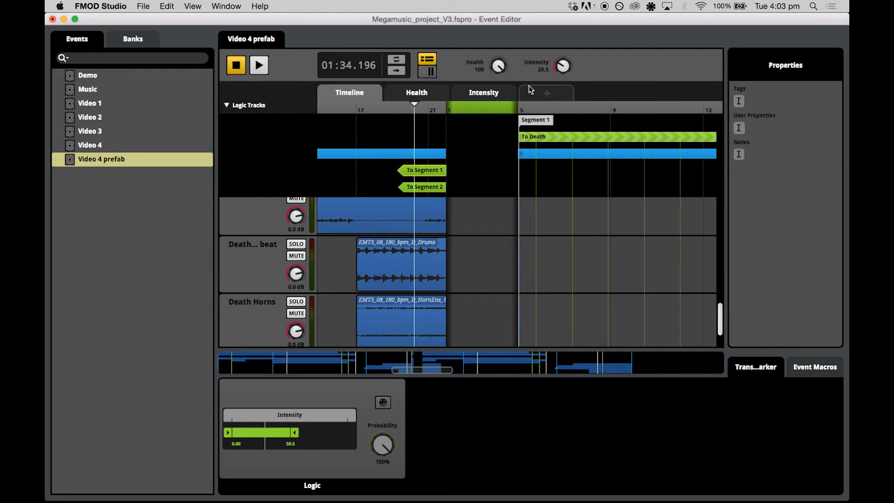
- Audition the transition into the death theme from just before the transition point
left_click(258, 64)
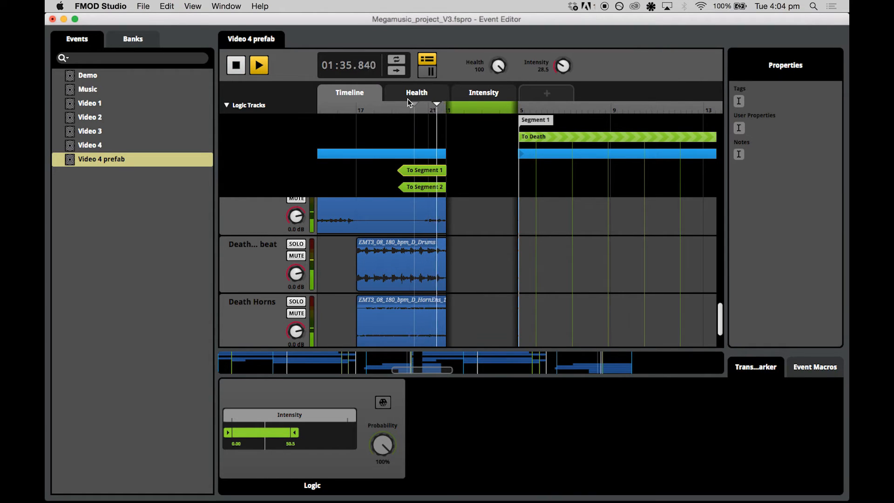
left_click(463, 110)
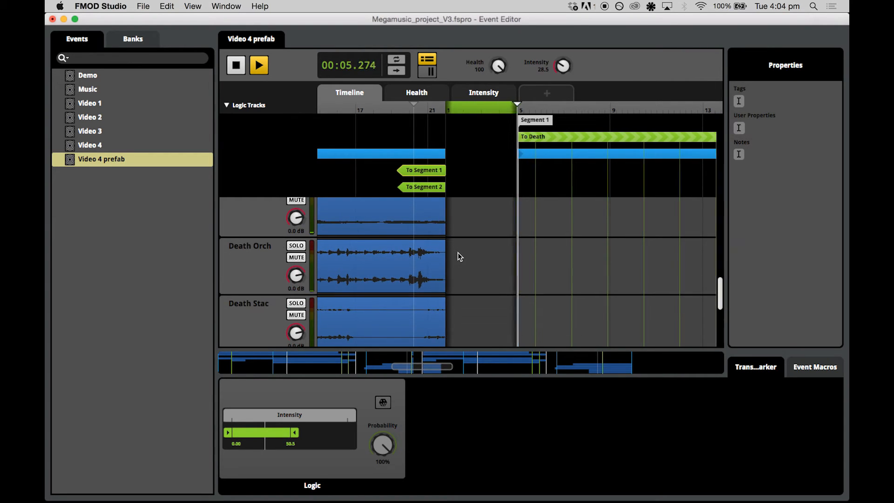
left_click(258, 64)
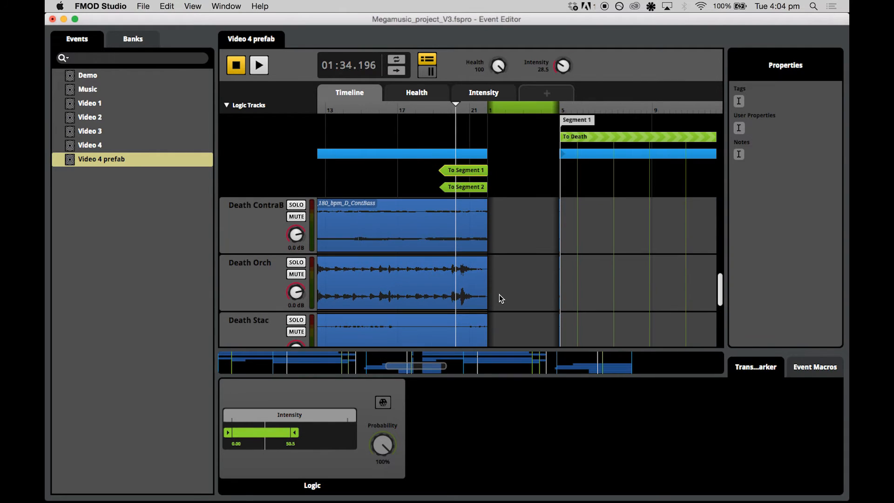
mouse_move(492, 215)
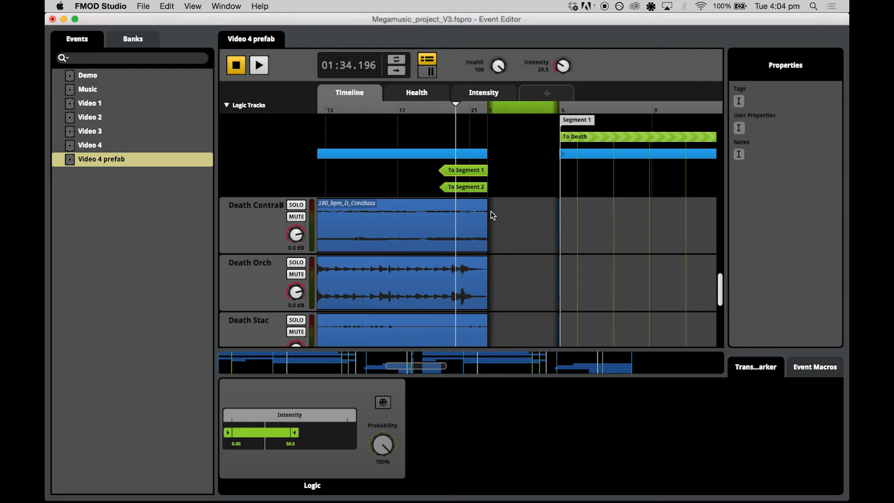
mouse_move(487, 247)
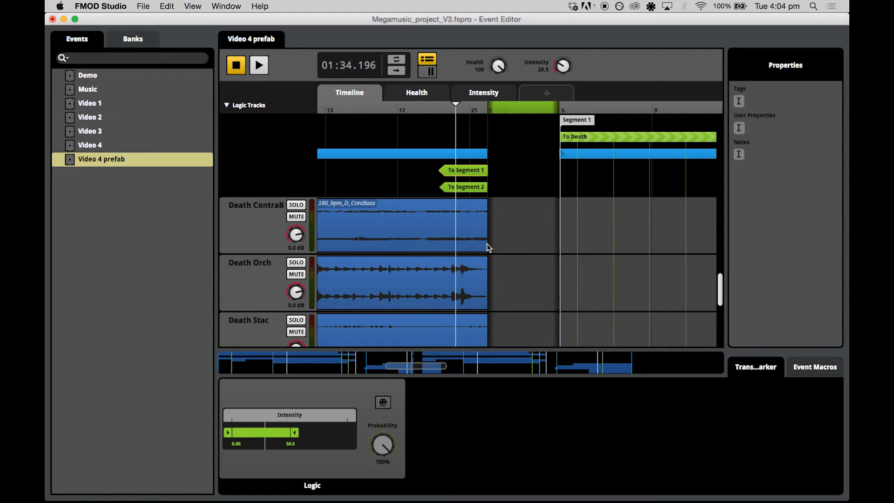
mouse_move(492, 244)
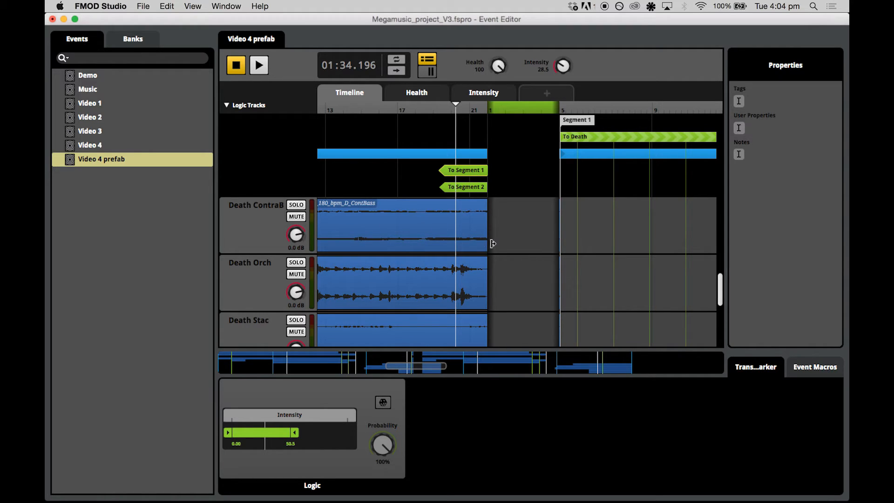
mouse_move(491, 246)
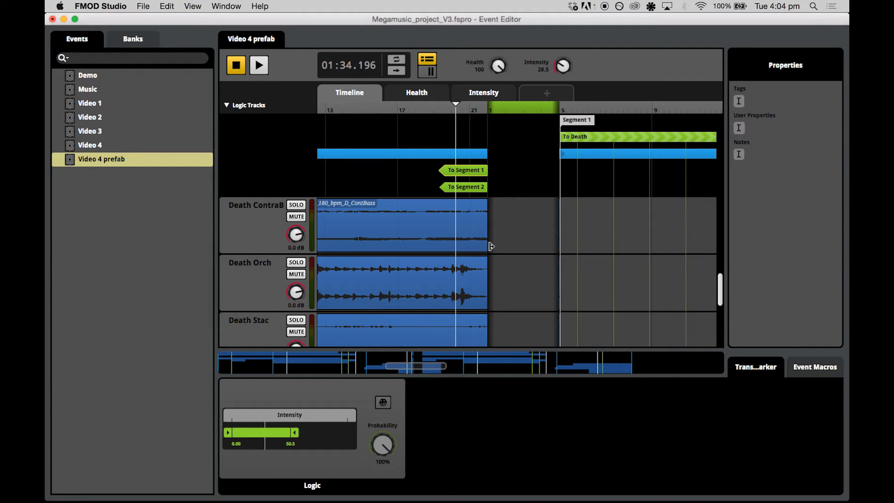
mouse_move(494, 244)
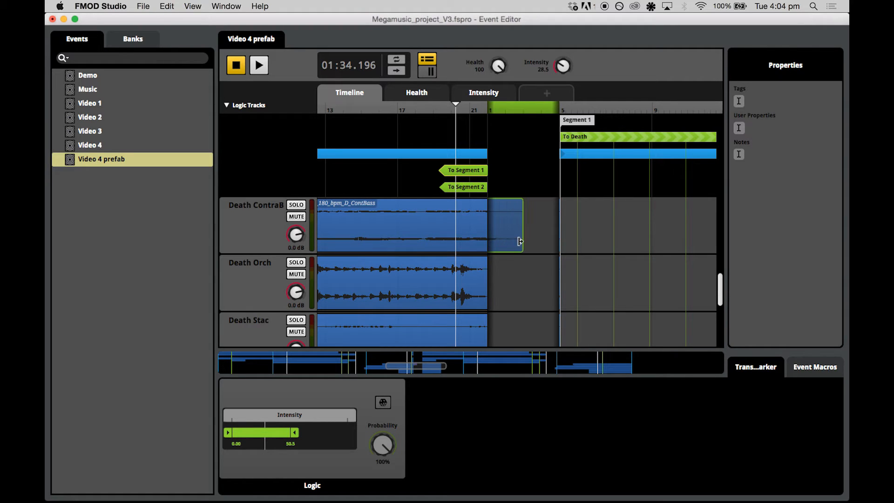
mouse_move(487, 307)
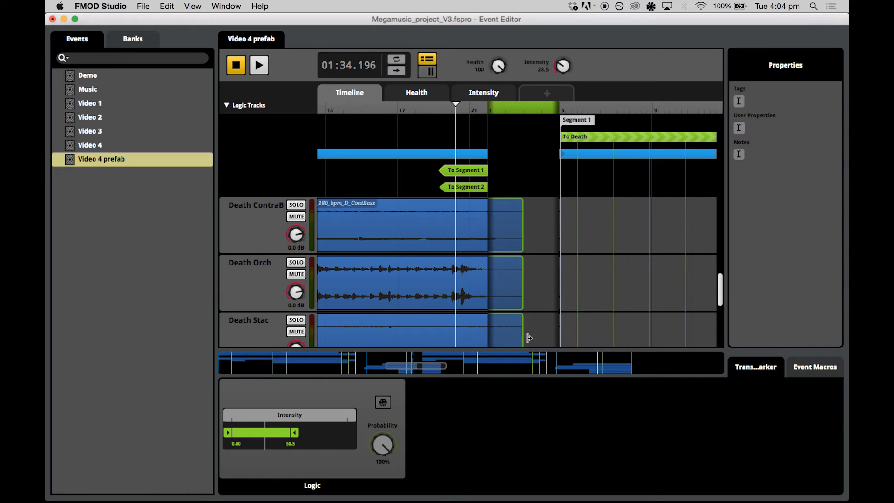
- Audition the Death clips extended into the transition timeline
scroll("down", 3)
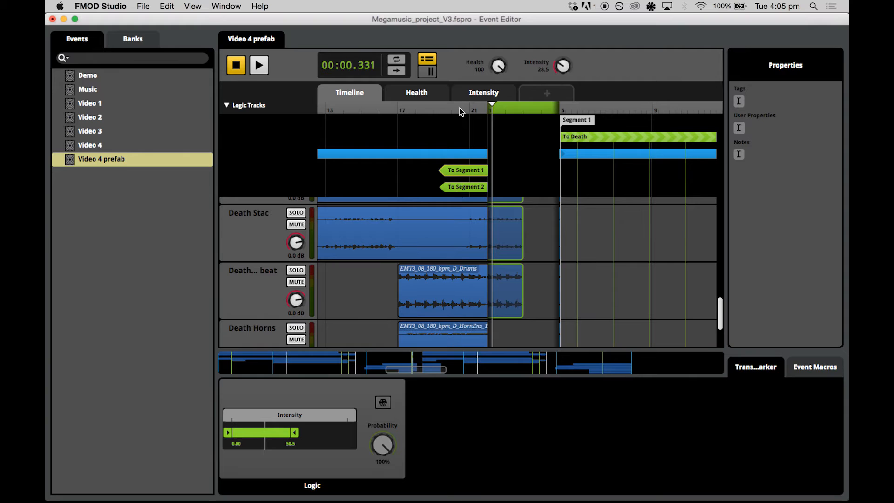
left_click(258, 65)
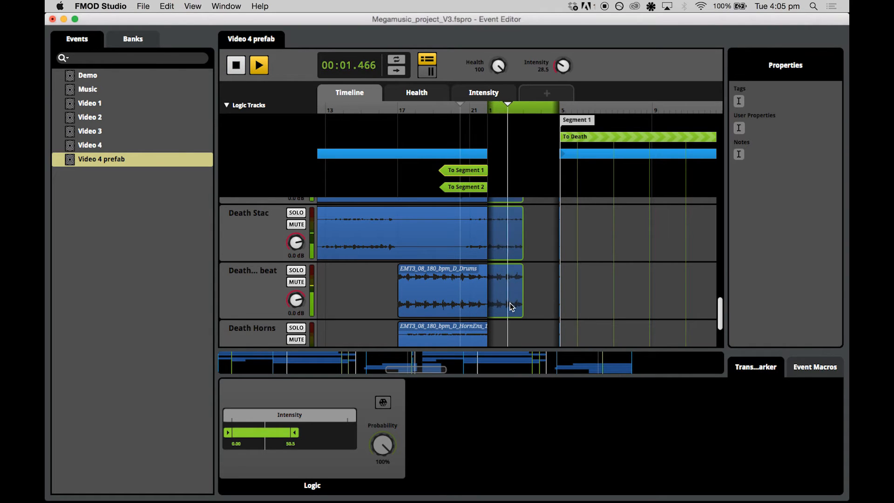
left_click(258, 65)
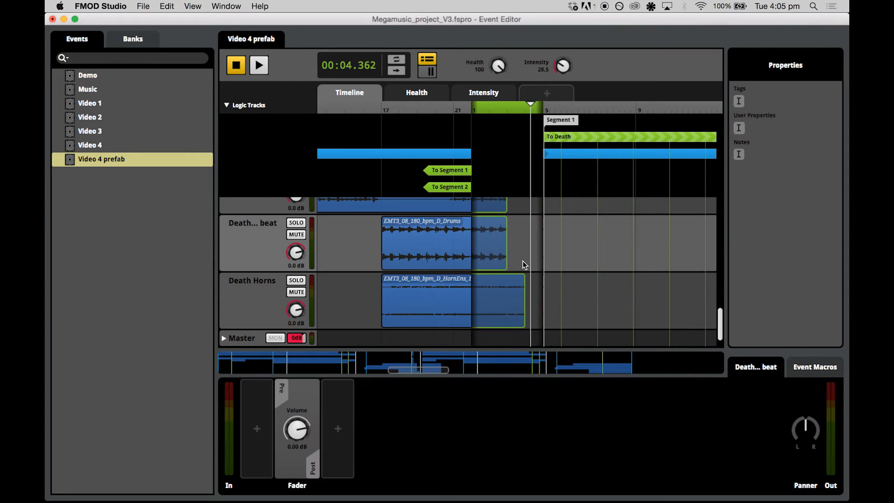
scroll("down", 3)
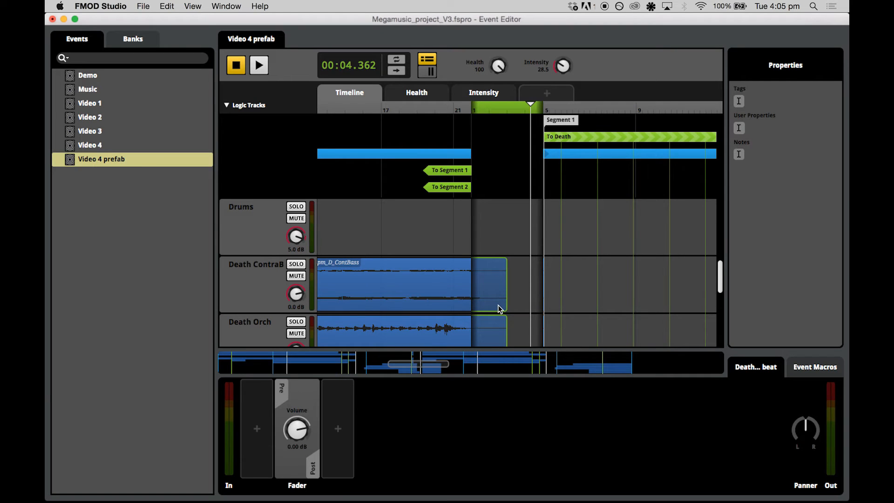
- Audition the Death Stac, beat and Horns clips fading out across the transition
scroll("down", 3)
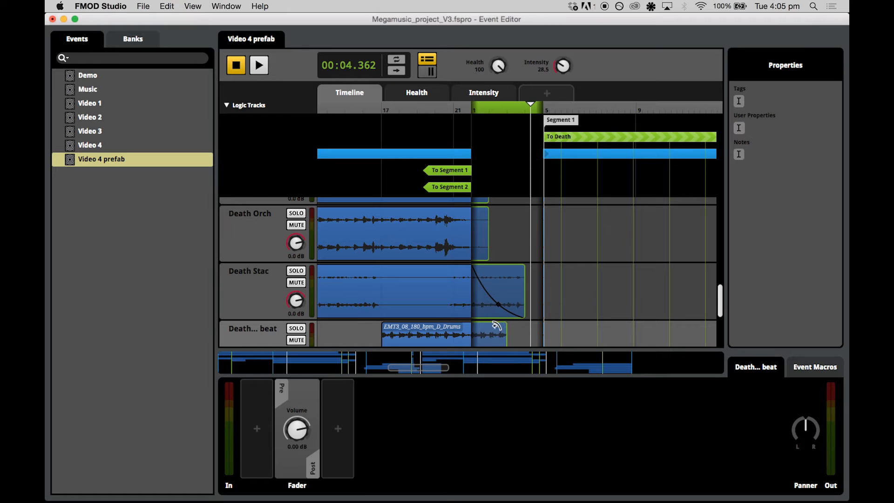
left_click(258, 64)
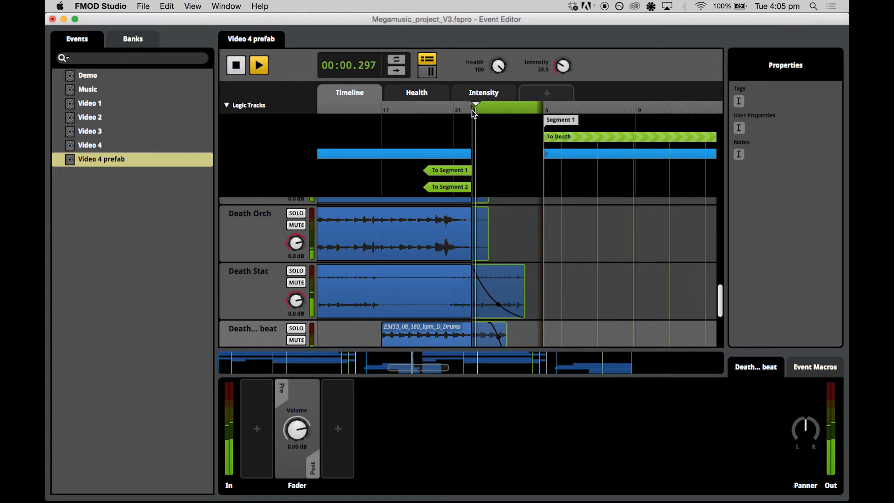
left_click(257, 65)
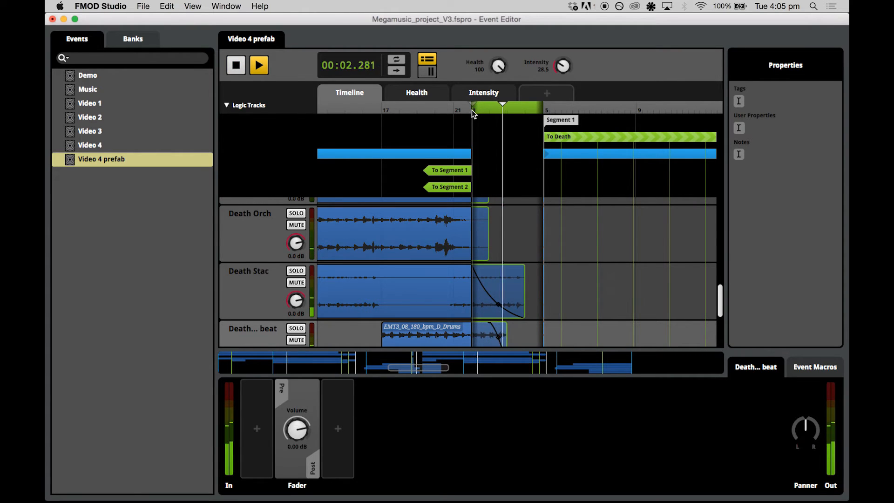
left_click(257, 65)
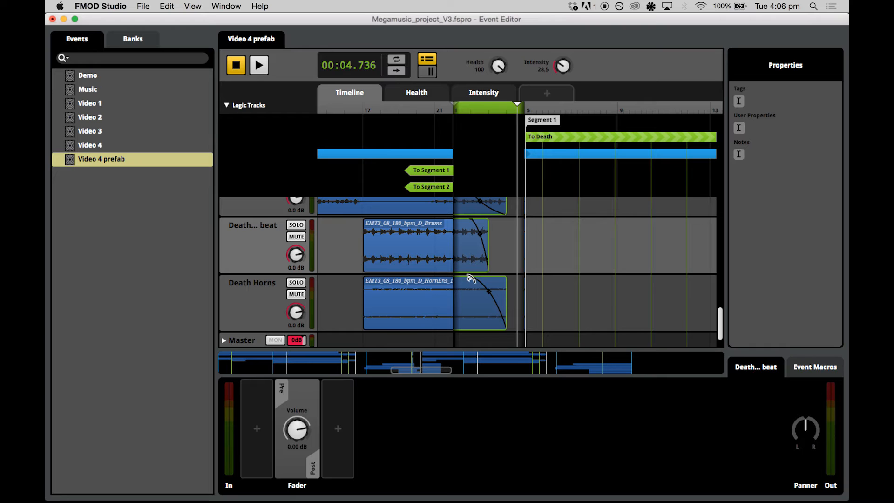
mouse_move(511, 252)
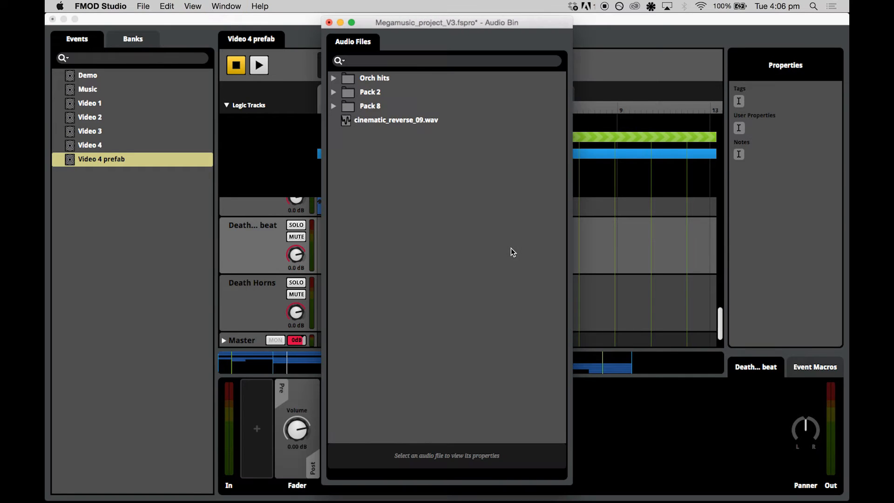
- Put cinematic_reverse_09.wav on the Death beat track and audition from the transition start
left_click(396, 120)
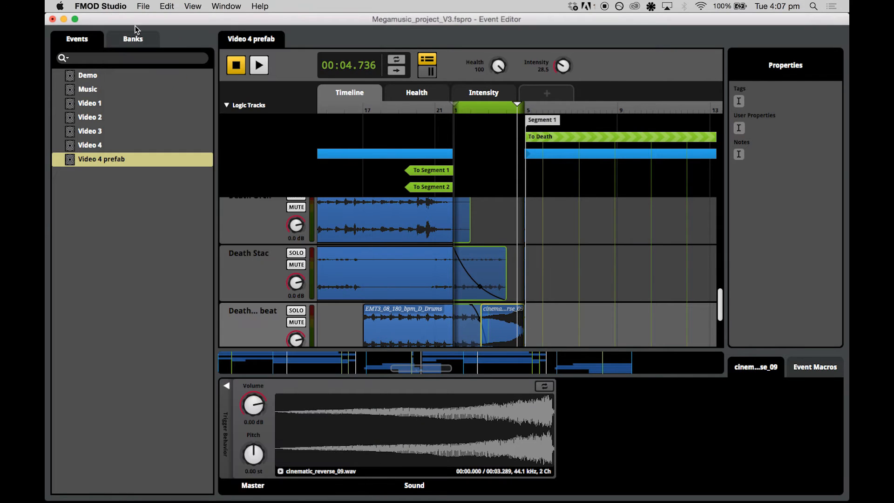
left_click(459, 107)
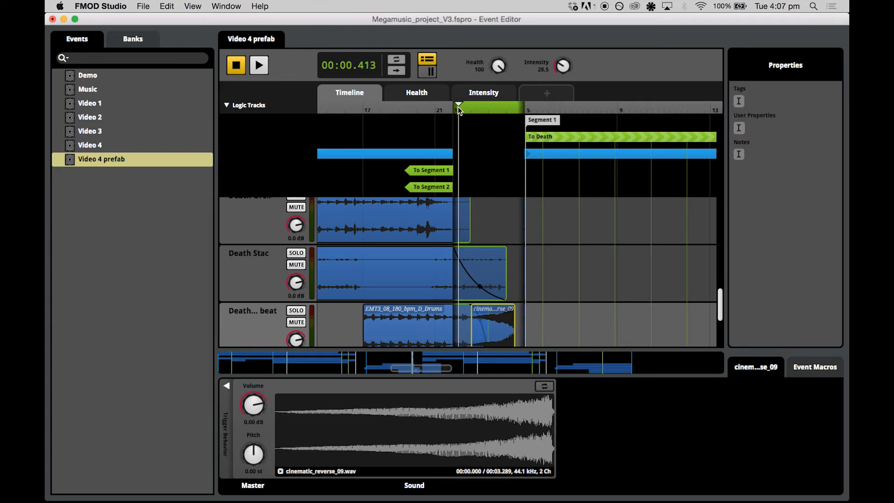
left_click(258, 65)
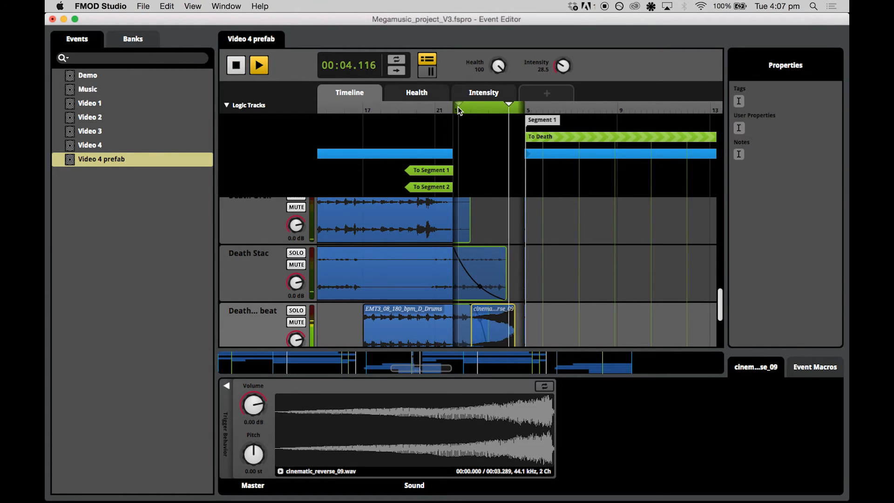
left_click(259, 65)
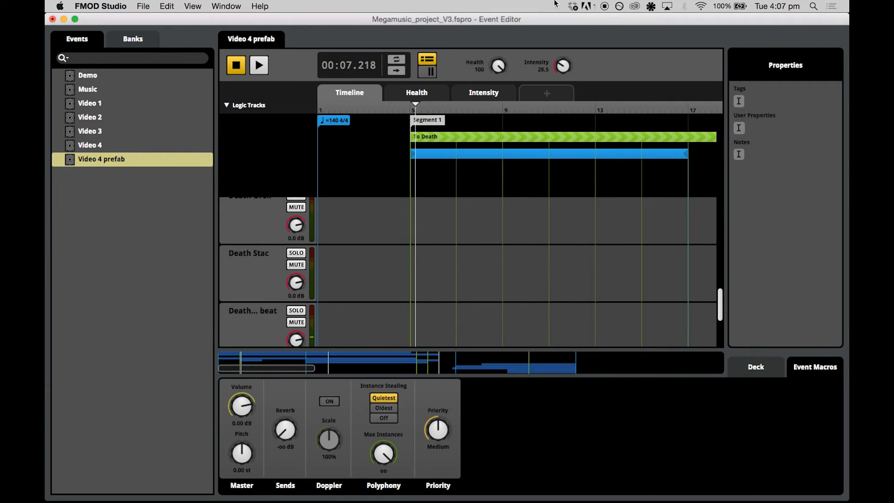
mouse_move(286, 384)
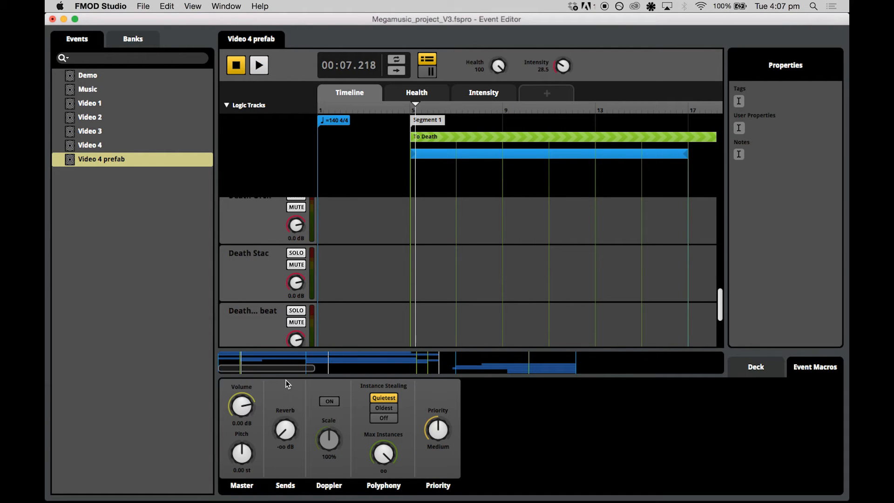
mouse_move(317, 346)
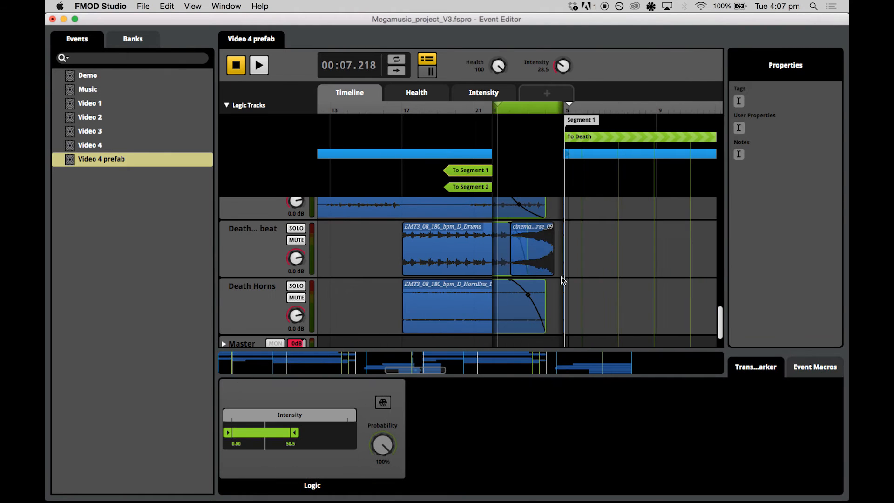
- Fade in the Brass Section clip at the transition destination and audition it
scroll("down", 3)
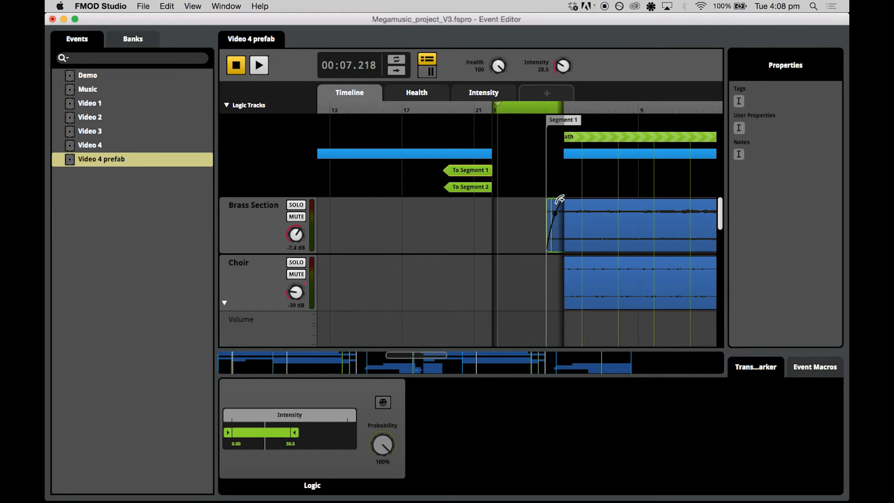
mouse_move(548, 191)
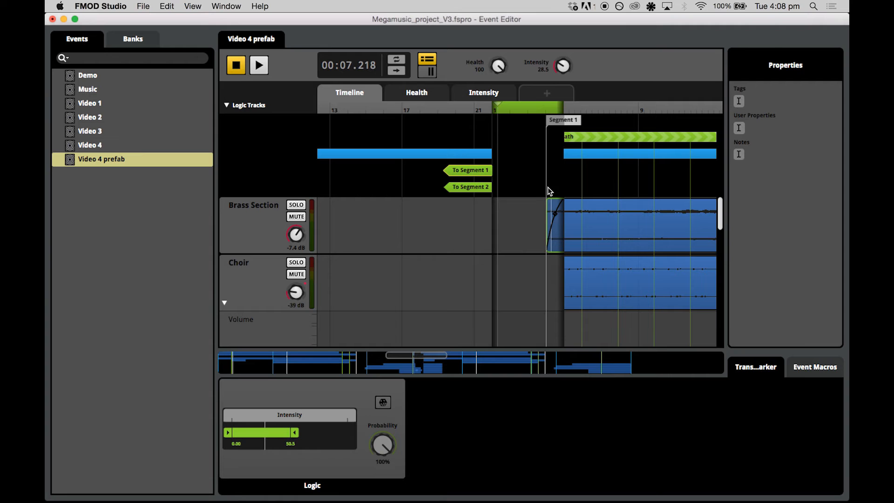
left_click(258, 66)
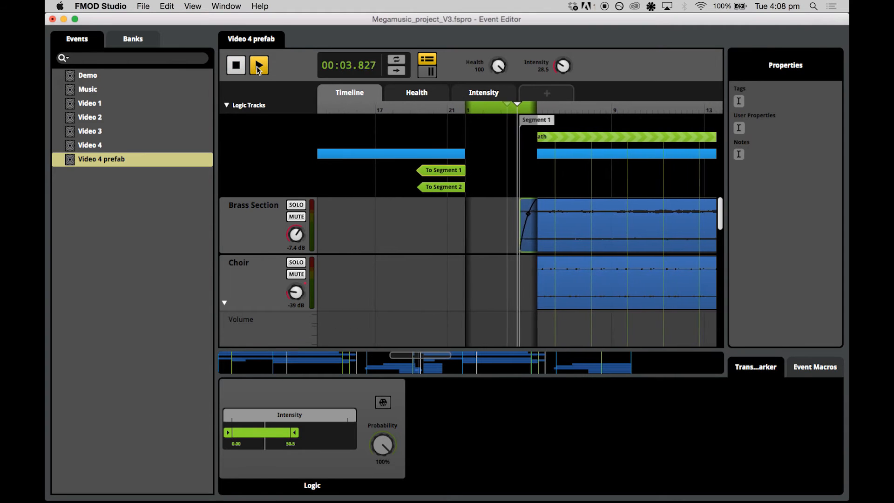
left_click(258, 65)
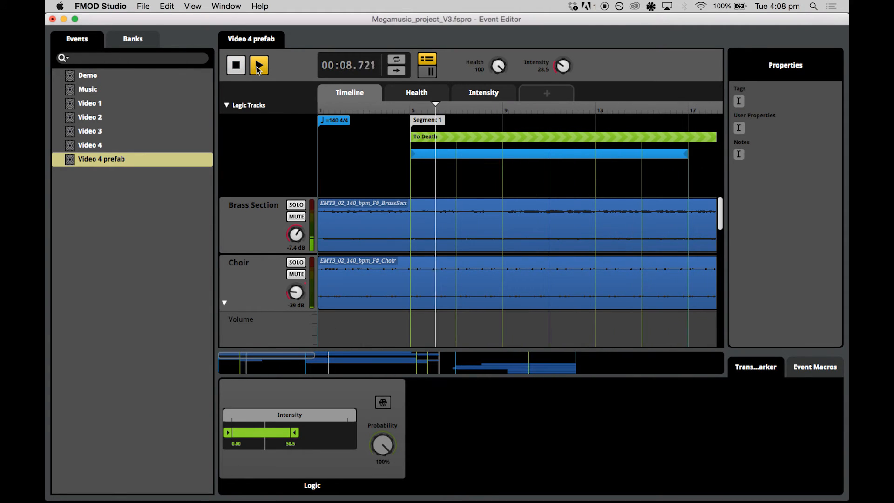
left_click(236, 65)
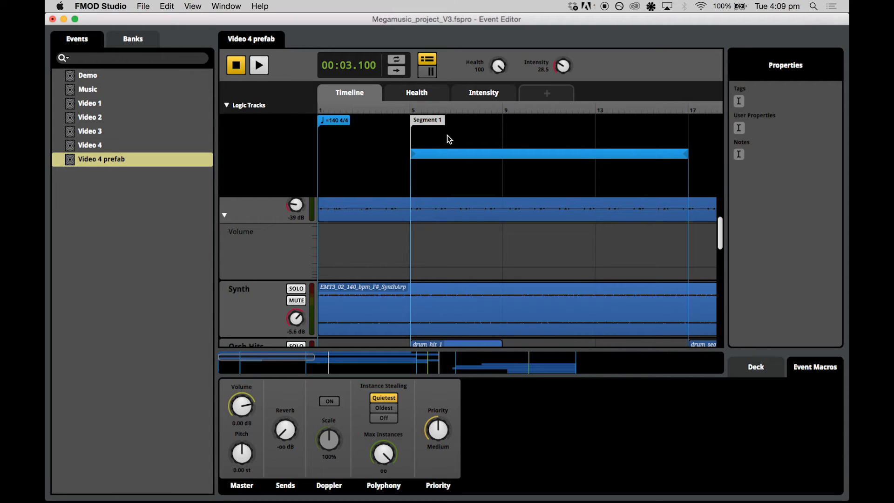
mouse_move(417, 143)
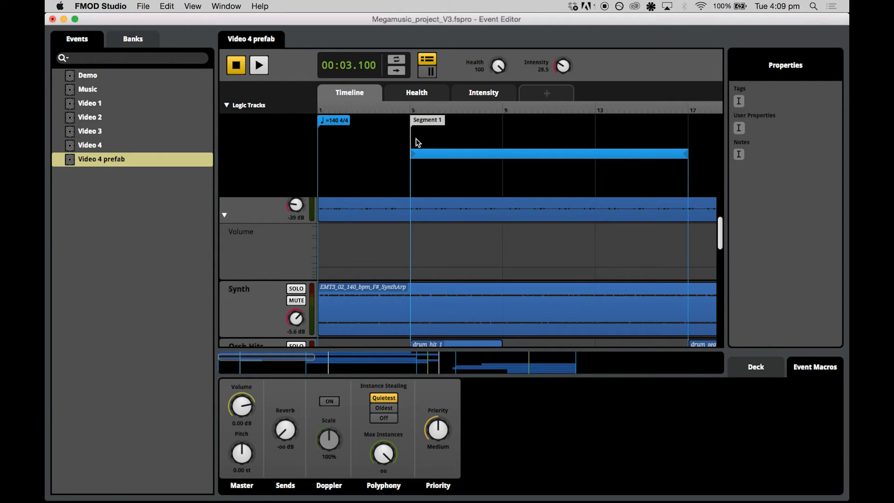
- Add a To Death transition region on the logic track, stretched across Segment 1 and Segment 2
right_click(416, 142)
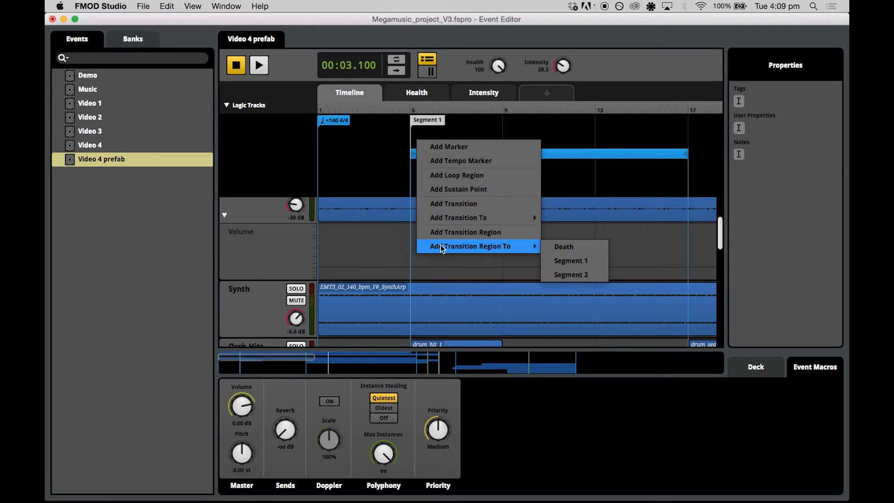
mouse_move(442, 254)
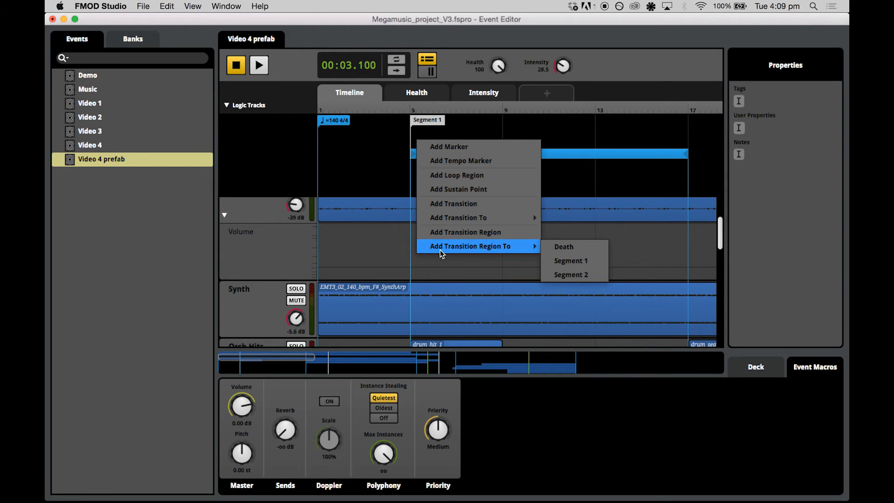
mouse_move(533, 249)
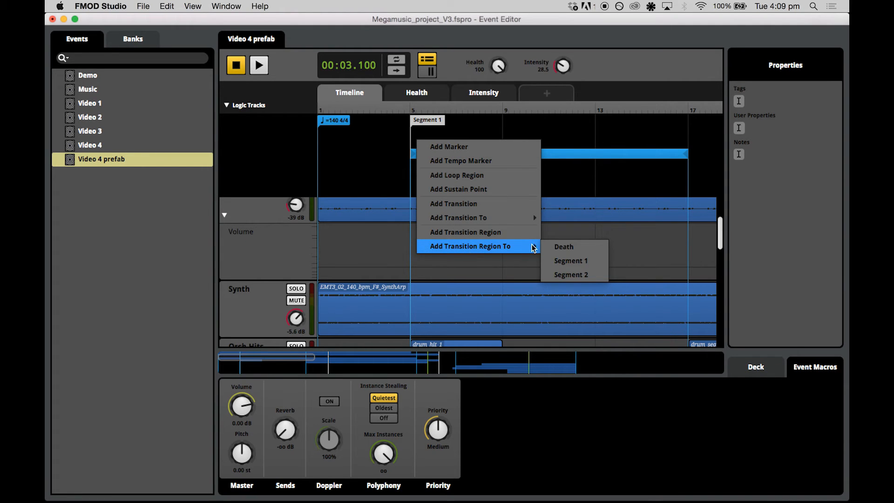
left_click(563, 246)
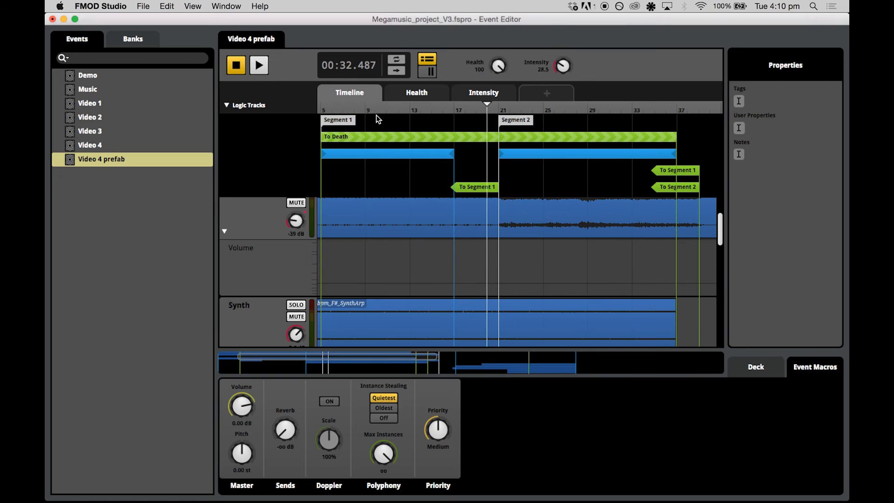
mouse_move(397, 127)
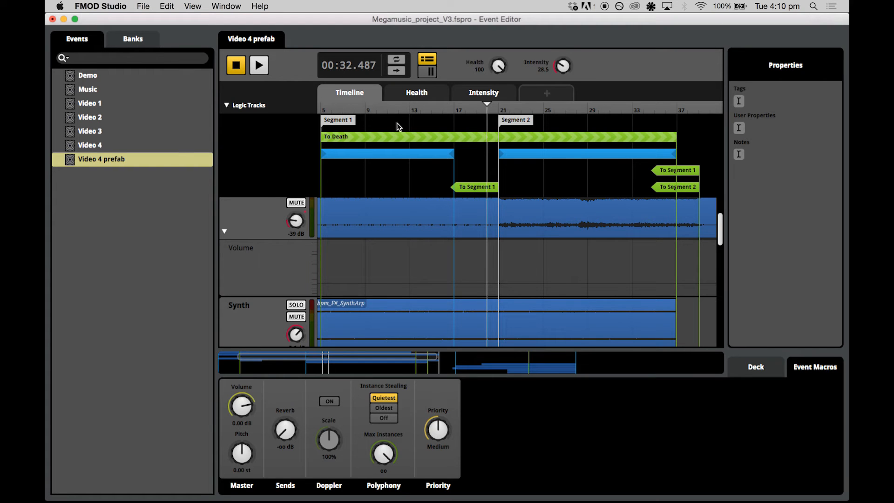
mouse_move(570, 131)
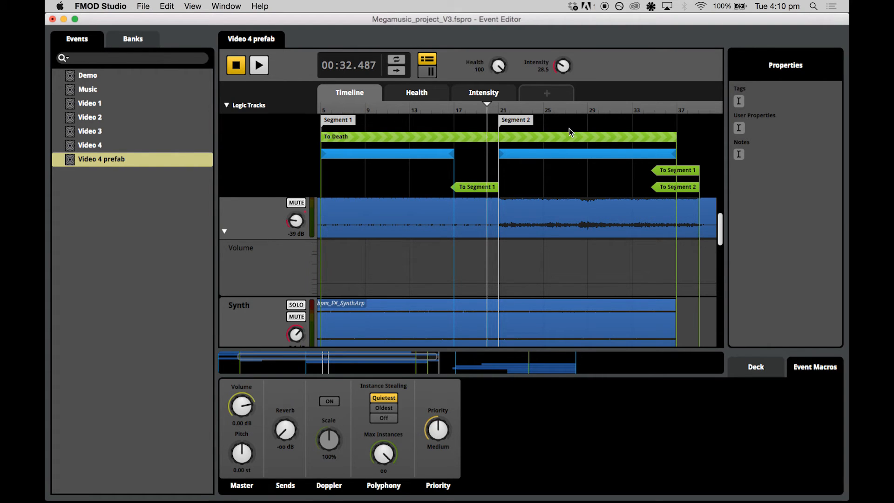
- Give the To Death region a Health 0–0 parameter condition and 2-bar quantization
left_click(399, 137)
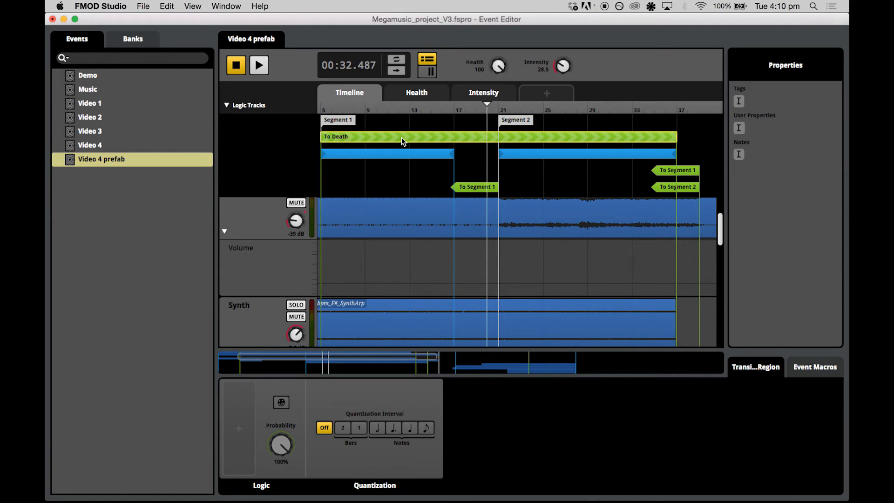
mouse_move(369, 141)
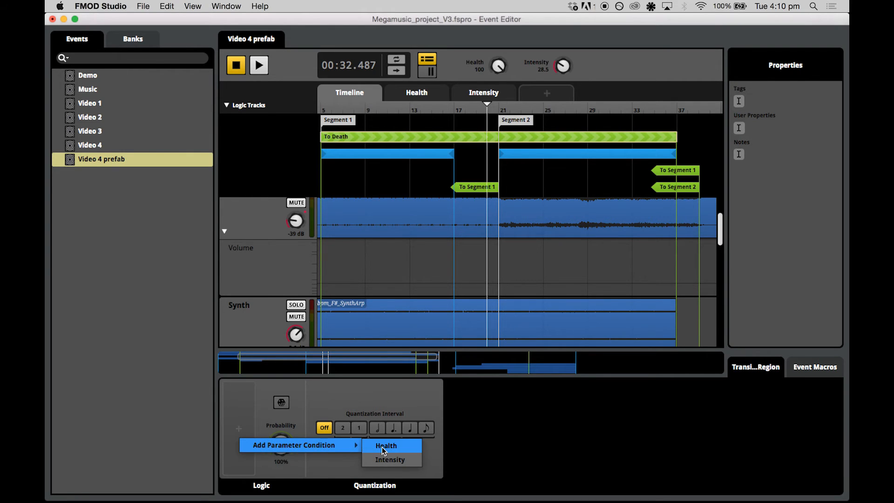
left_click(386, 445)
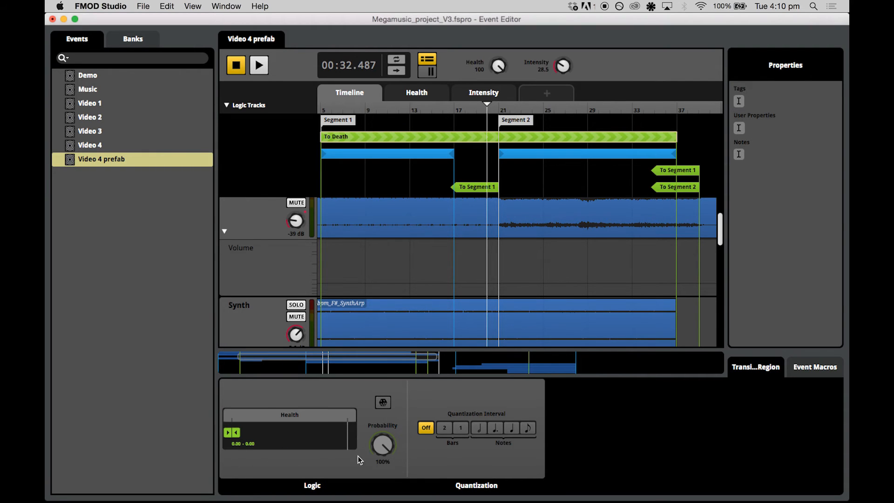
mouse_move(392, 424)
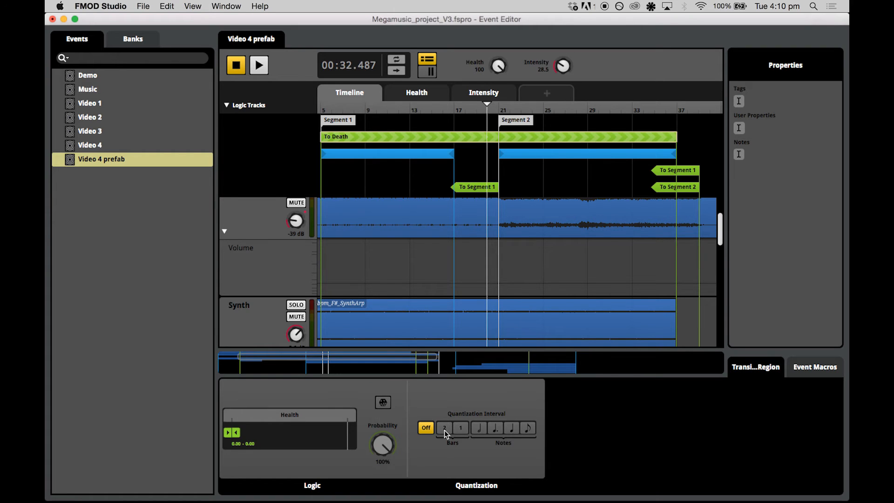
left_click(444, 428)
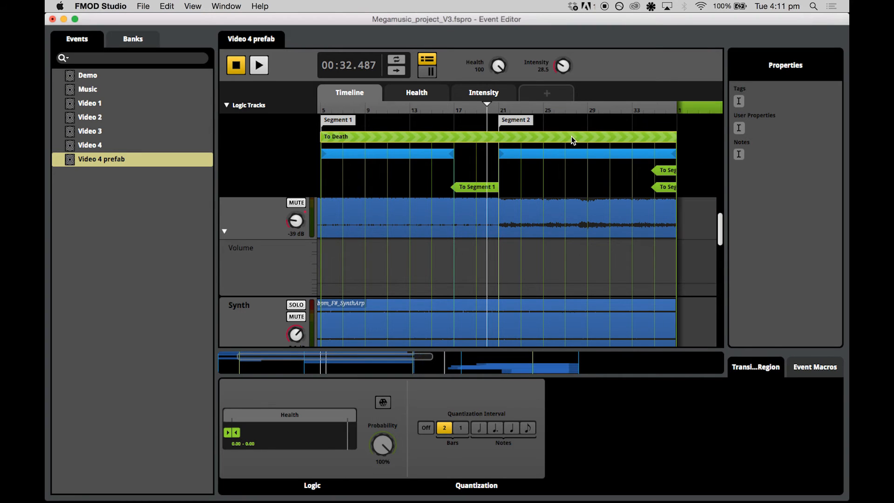
mouse_move(349, 356)
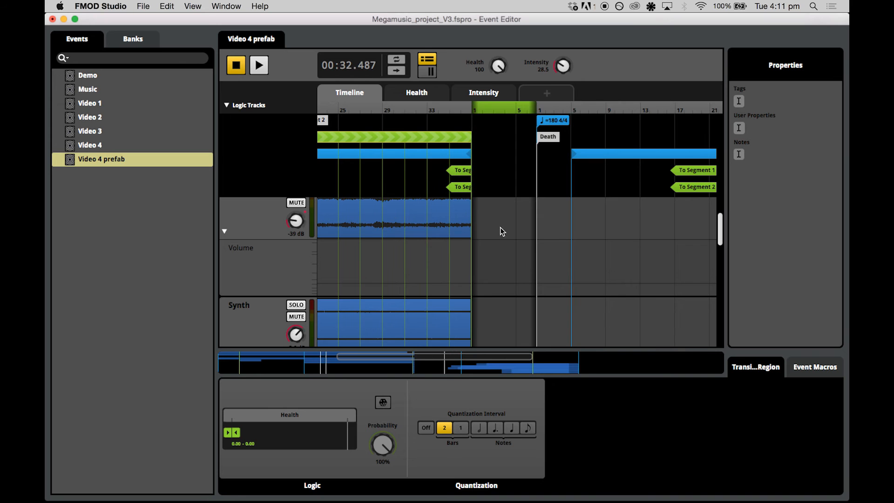
- Inspect the cinematic_reverse_09 transition clip, then audition playback through the transition with Health at 0
scroll("down", 3)
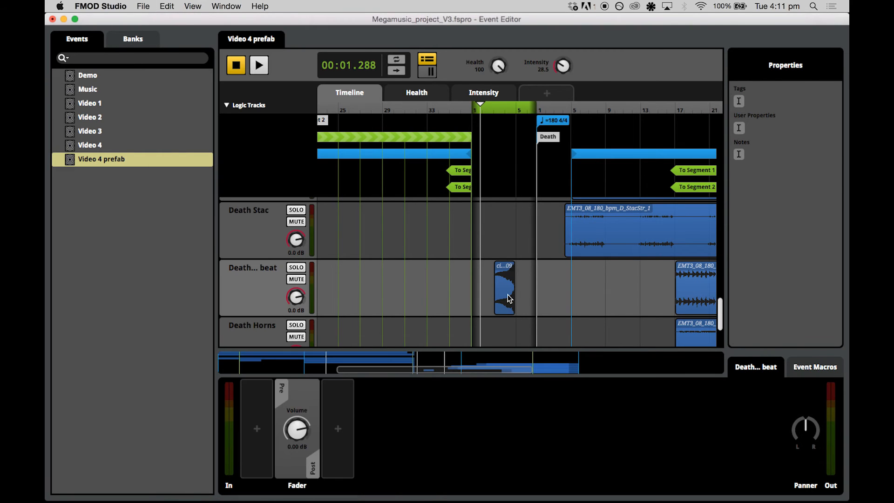
left_click(504, 288)
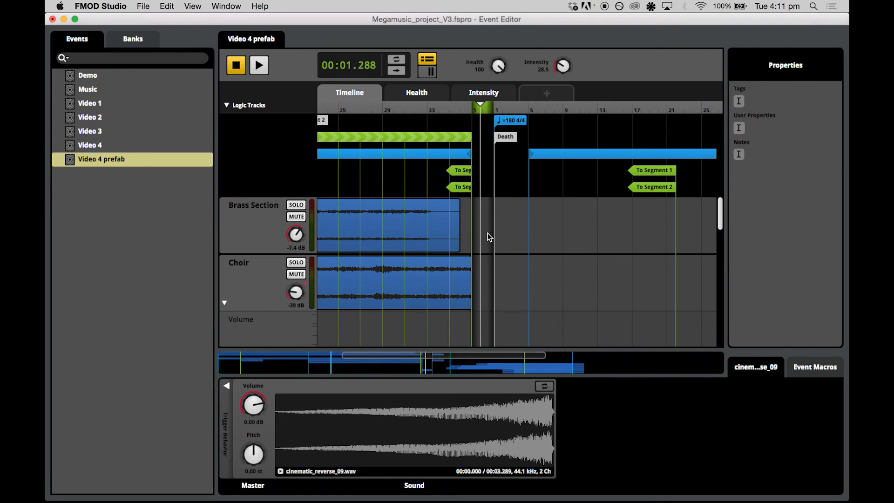
mouse_move(477, 297)
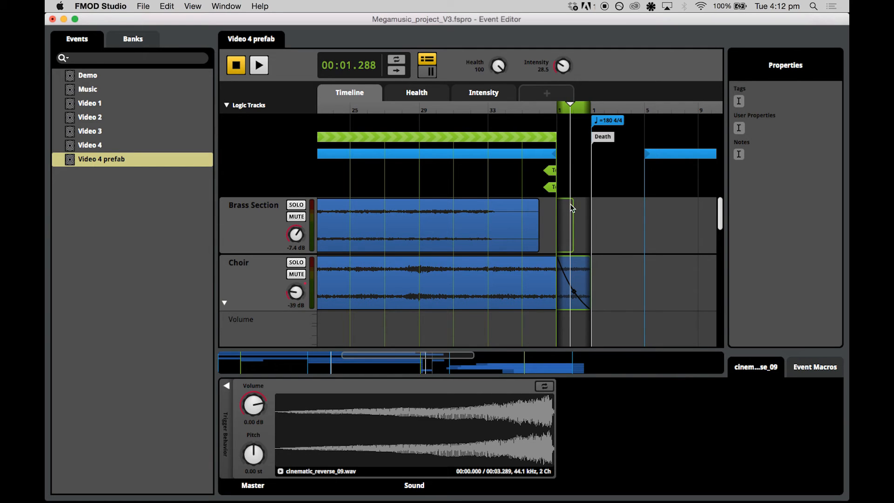
mouse_move(563, 252)
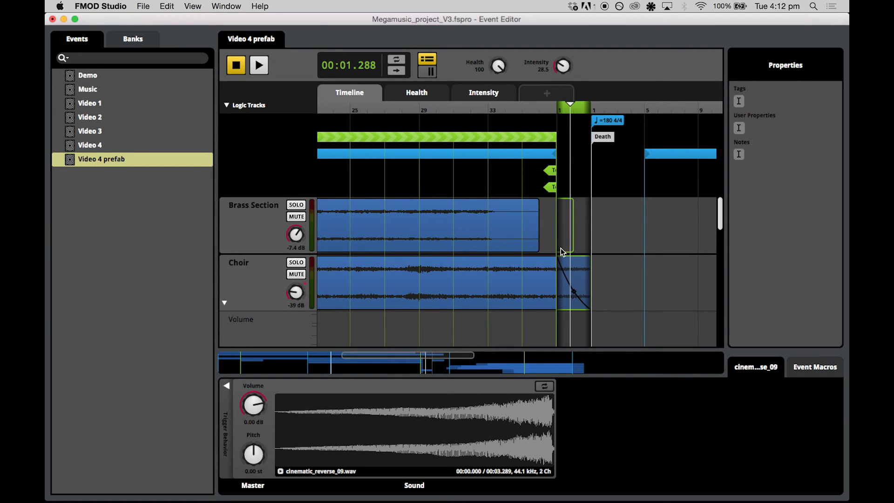
mouse_move(556, 245)
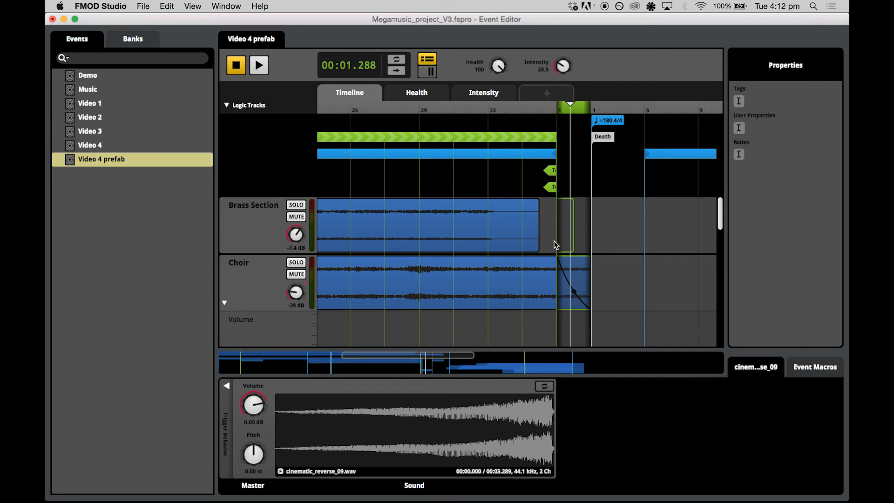
mouse_move(574, 239)
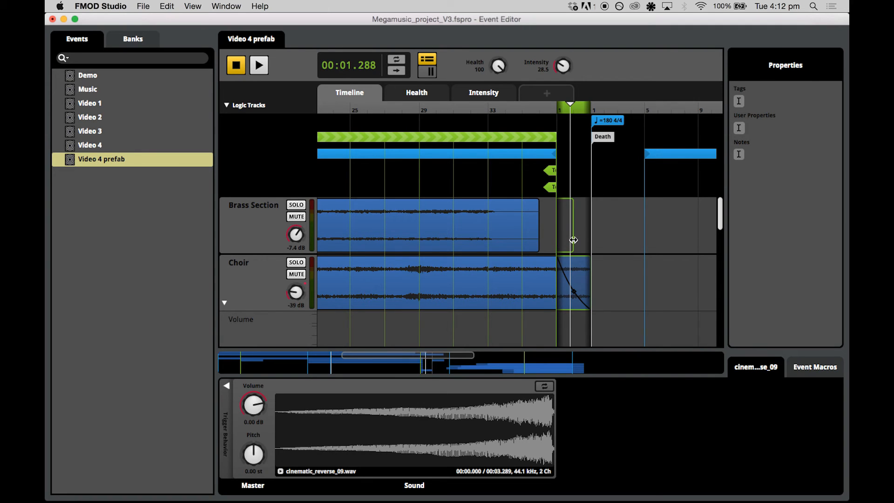
mouse_move(483, 198)
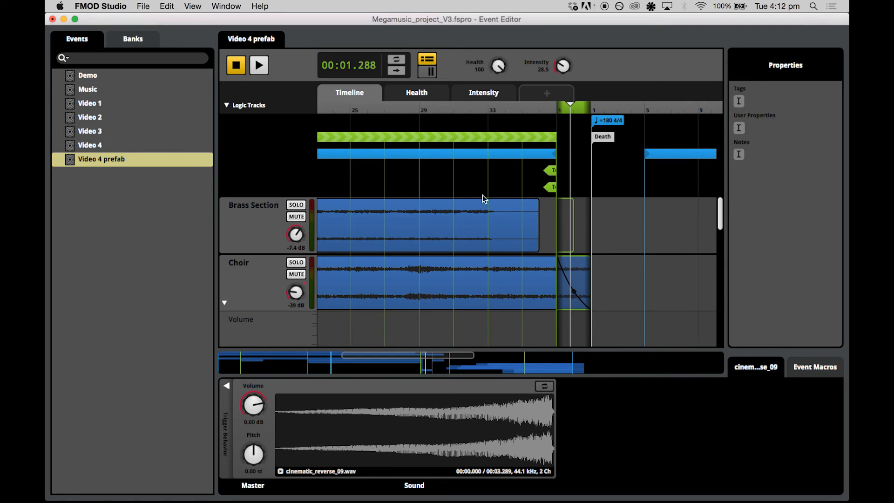
mouse_move(423, 201)
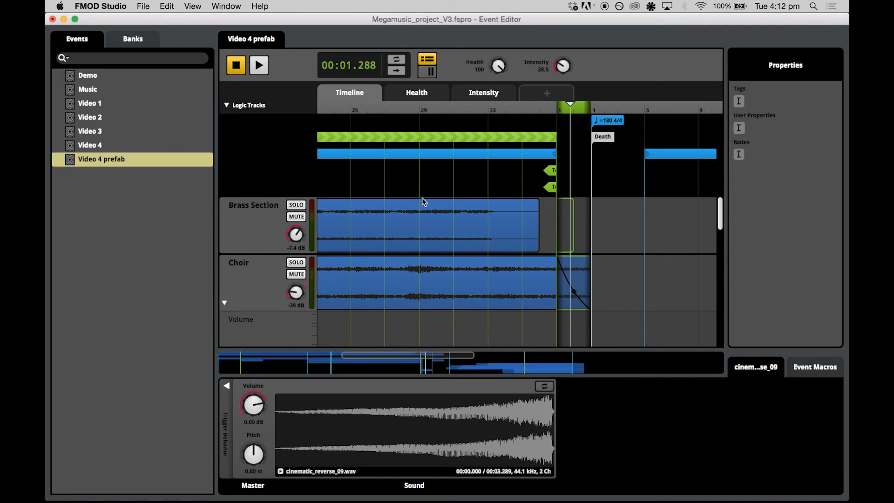
scroll("down", 3)
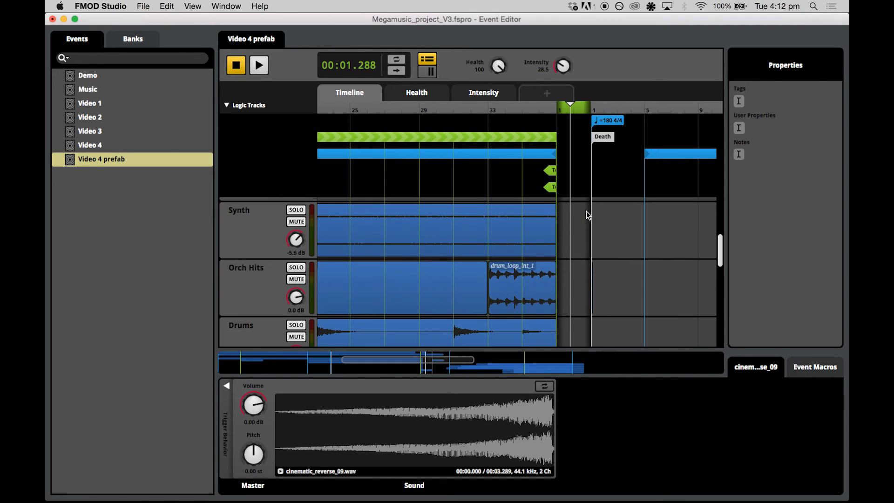
mouse_move(571, 229)
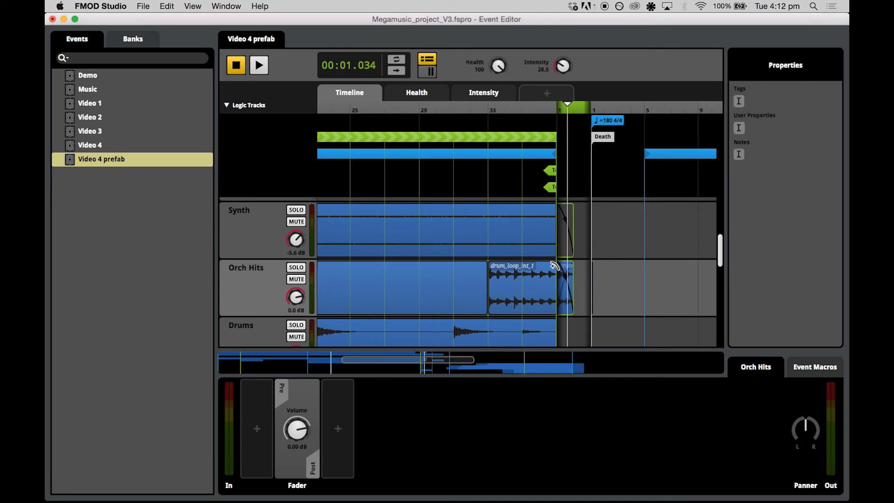
scroll("down", 3)
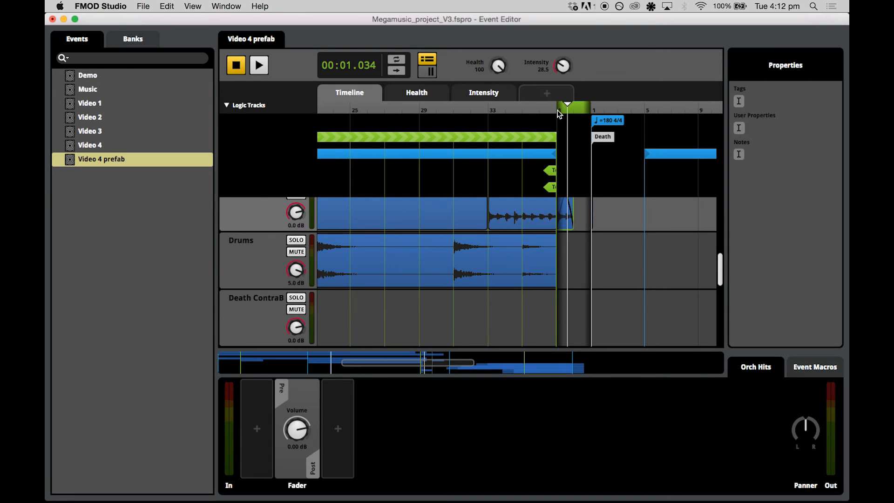
left_click(258, 66)
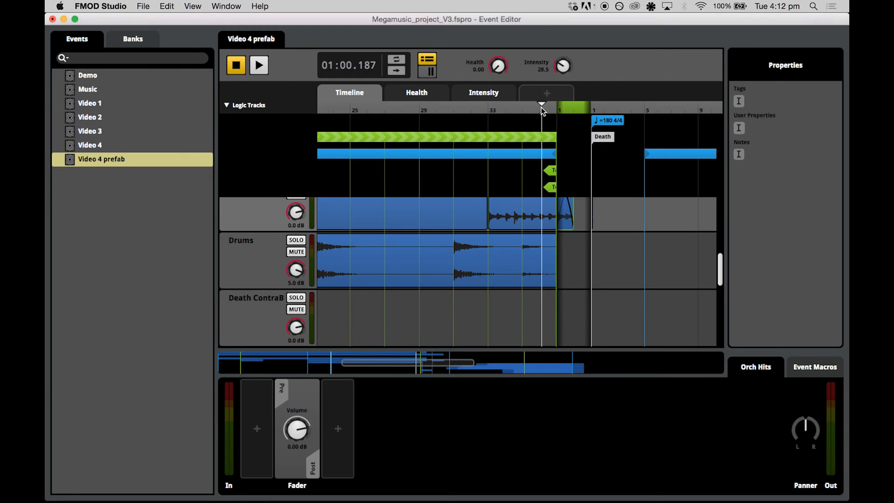
left_click(259, 64)
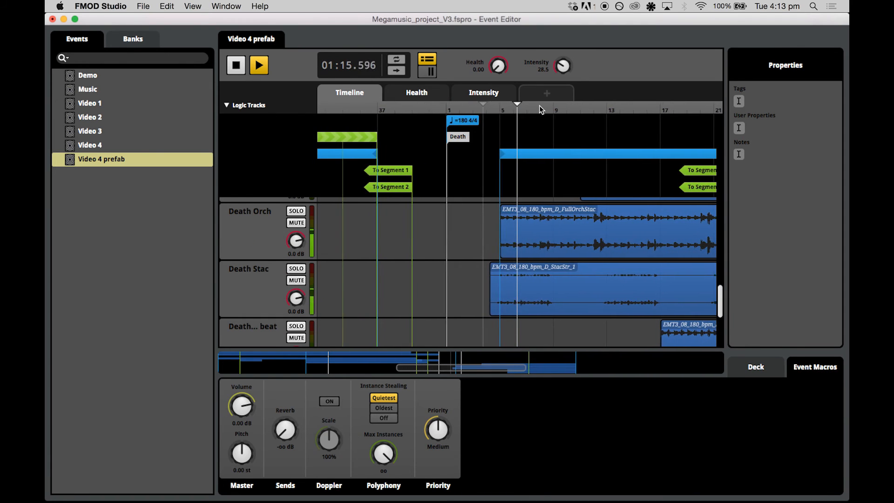
left_click(236, 65)
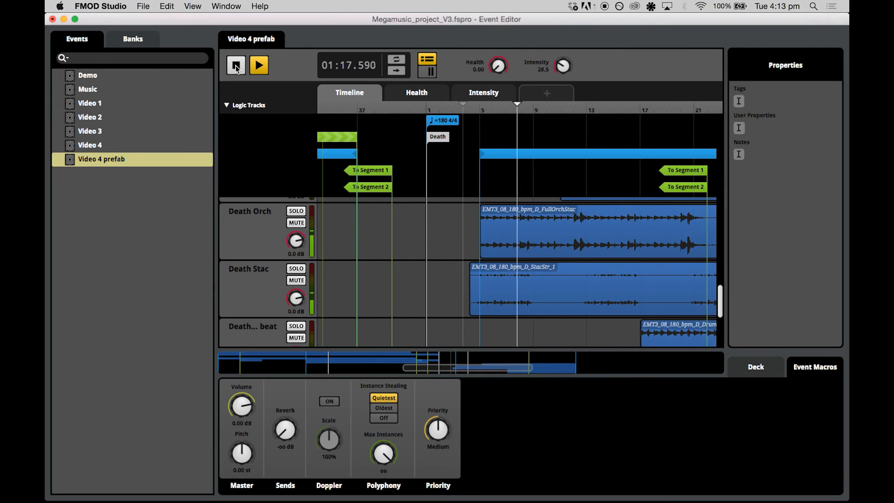
- Stop playback immediately without fade-out and scroll through the Death tracks
left_click(258, 64)
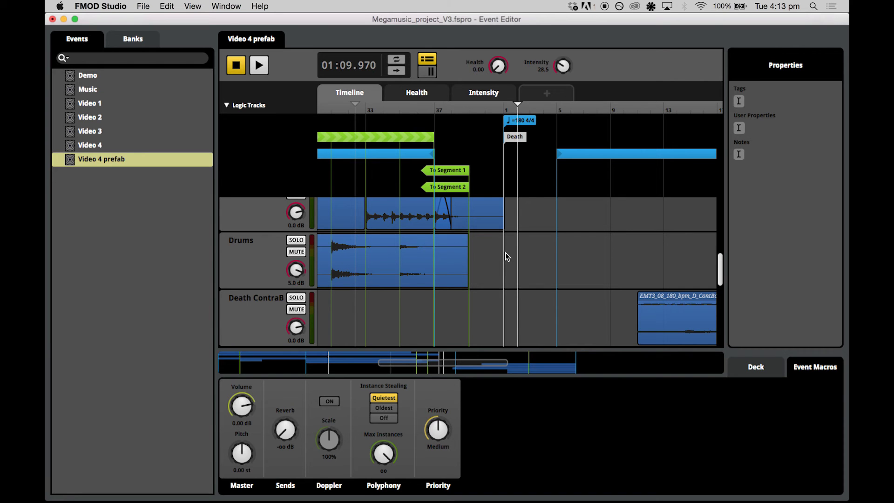
scroll("down", 3)
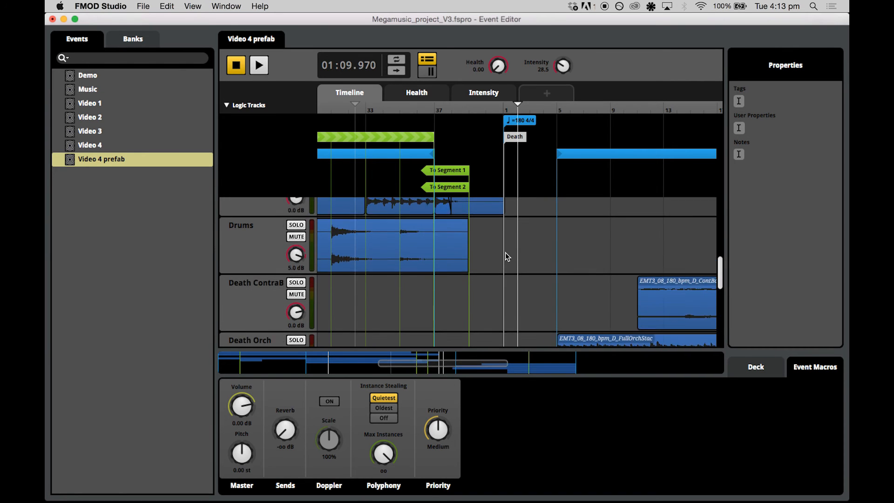
scroll("down", 3)
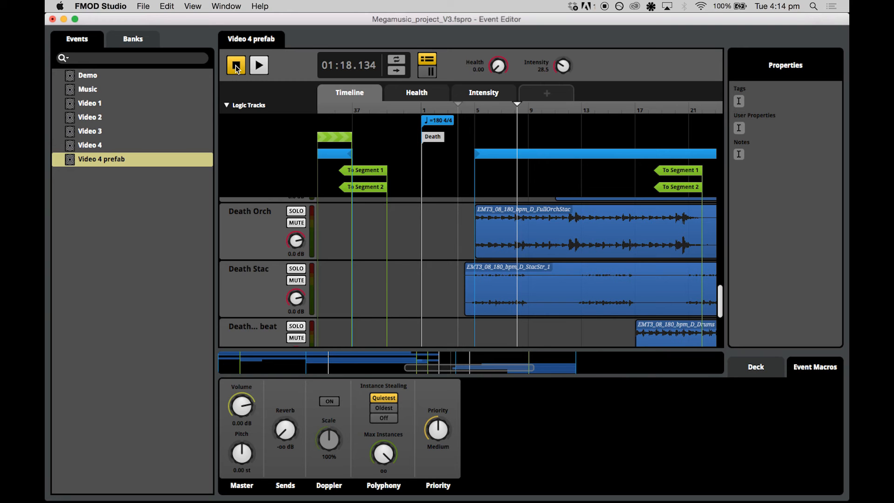
scroll("down", 3)
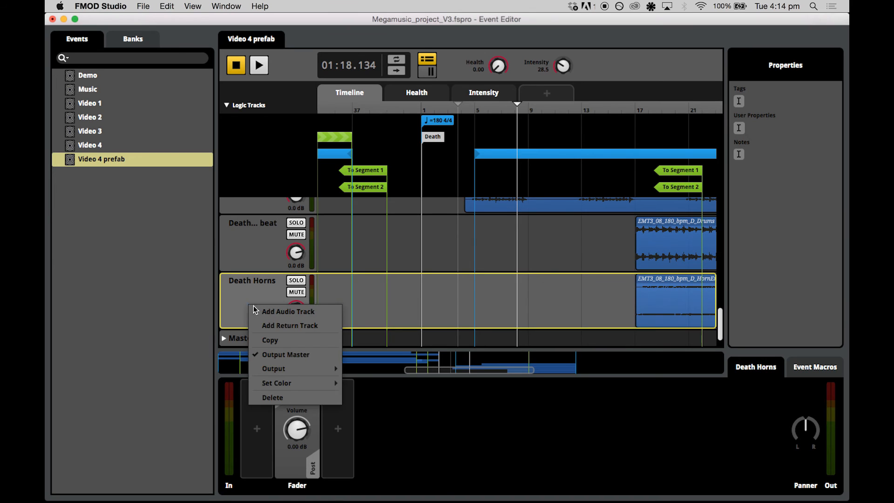
left_click(289, 311)
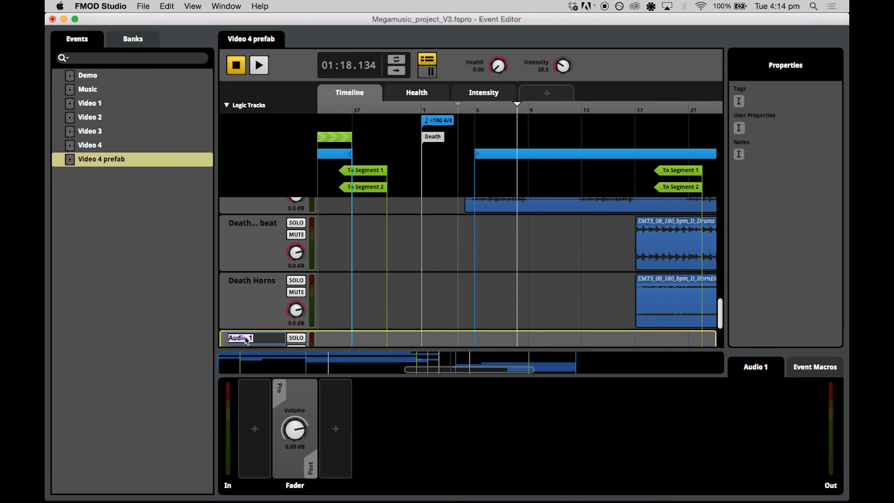
type("Death Stac")
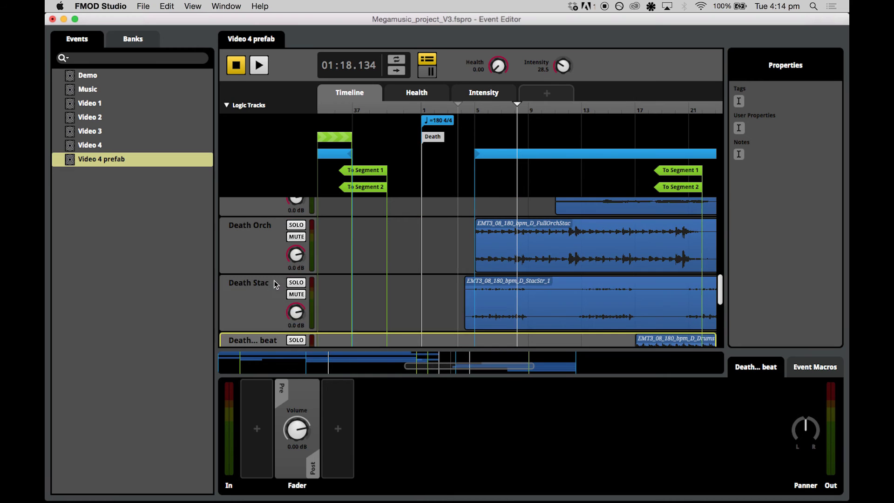
right_click(268, 246)
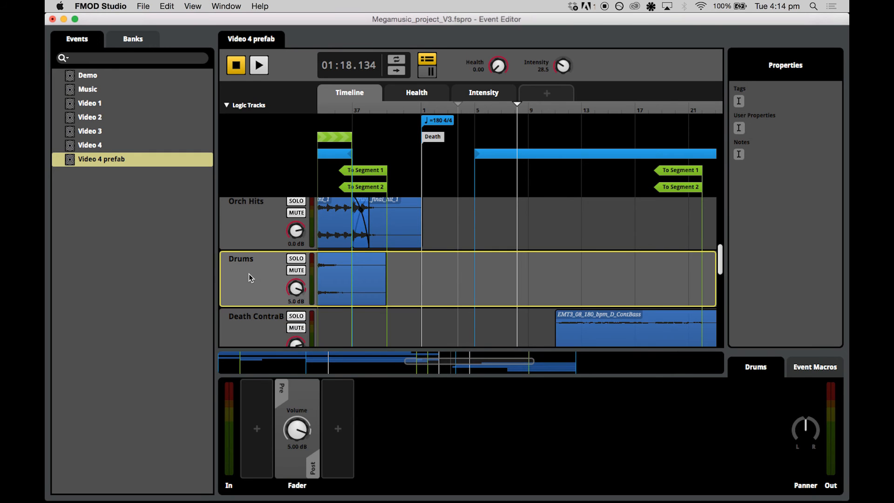
scroll("down", 3)
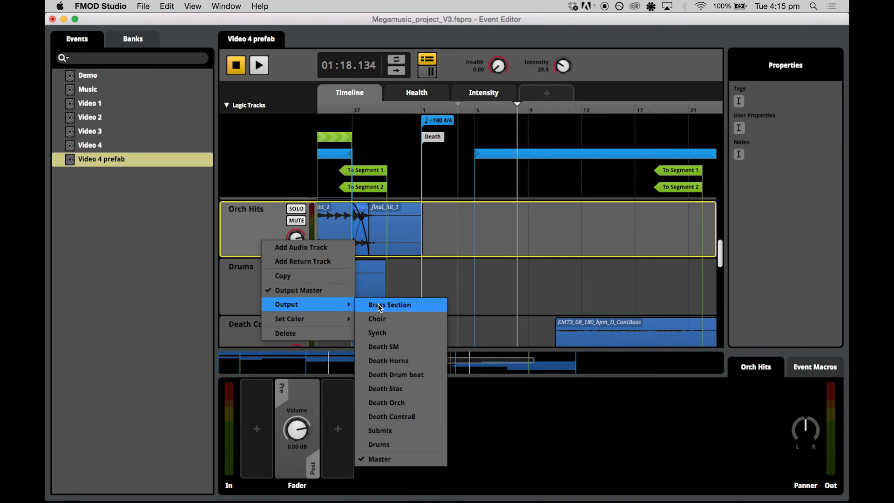
left_click(377, 333)
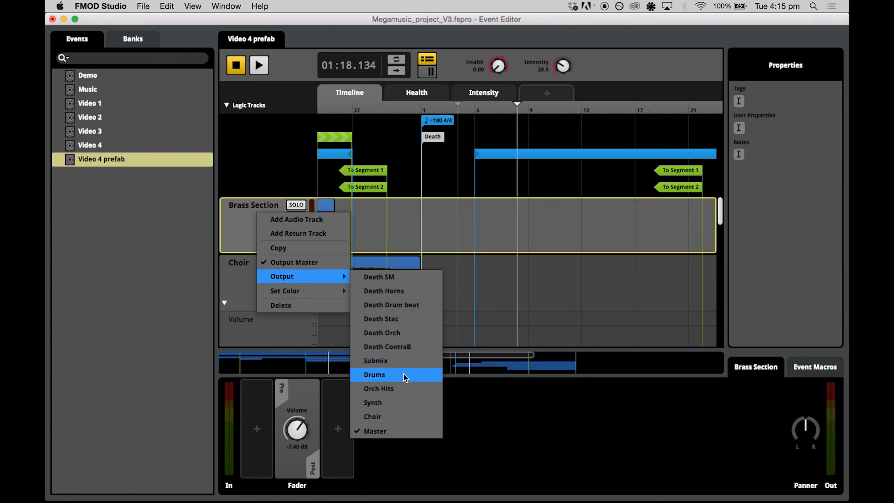
left_click(374, 374)
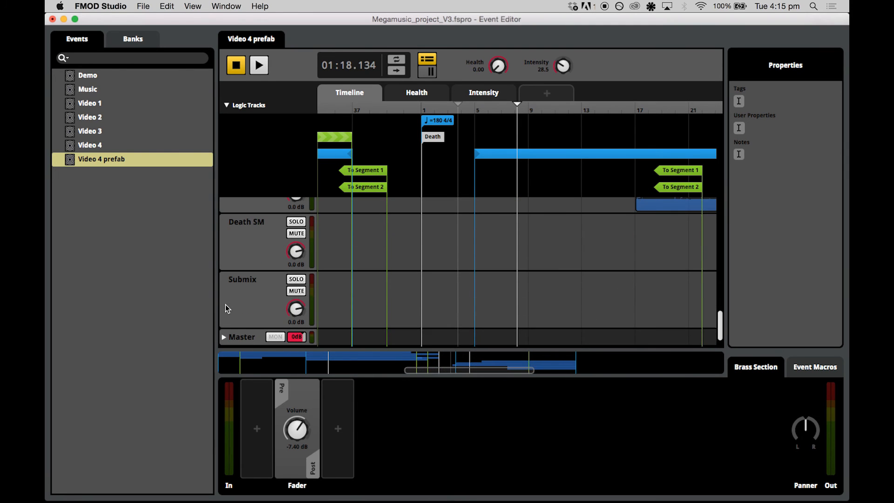
mouse_move(248, 340)
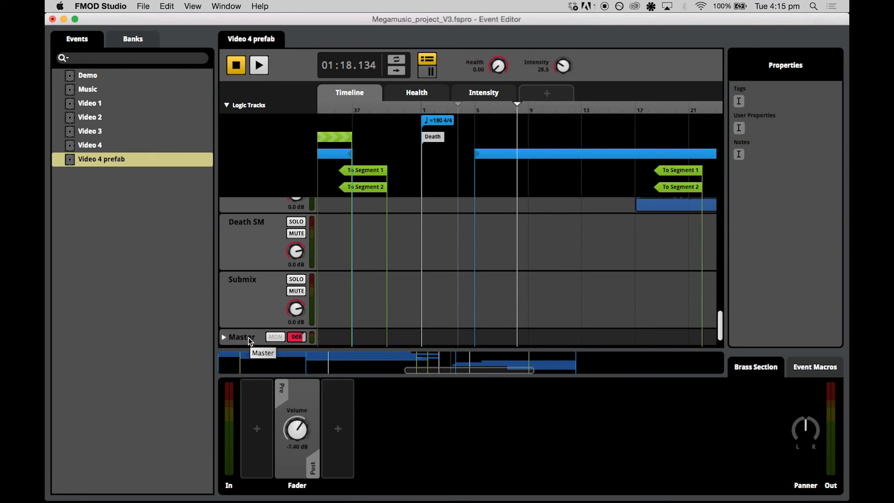
- Copy Lowpass from Master onto Submix, verify its Health-driven cutoff curve, and remove it from Master
left_click(224, 280)
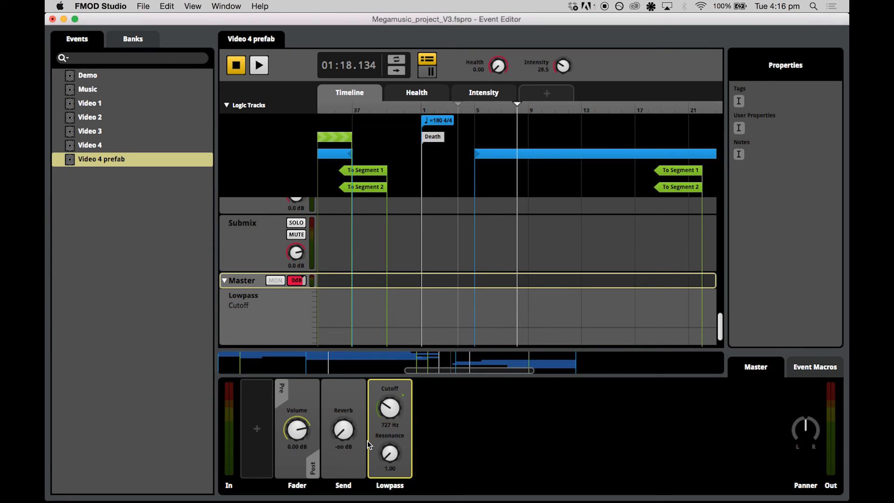
right_click(389, 428)
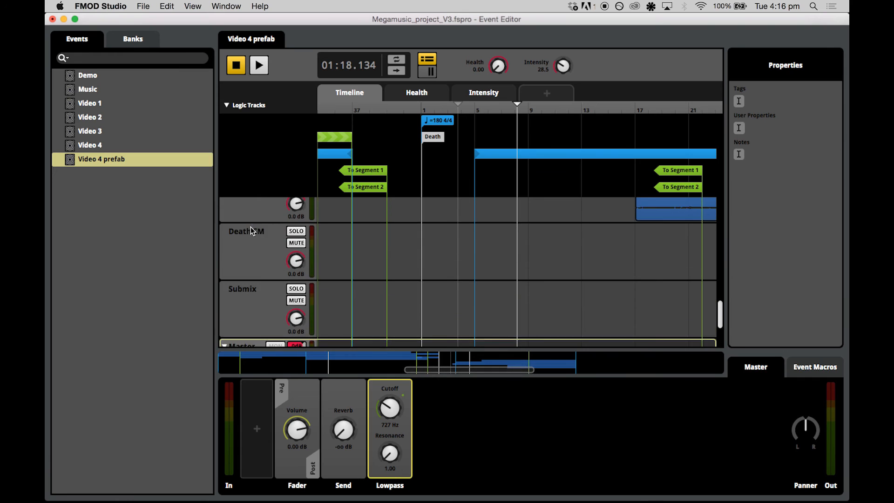
left_click(242, 283)
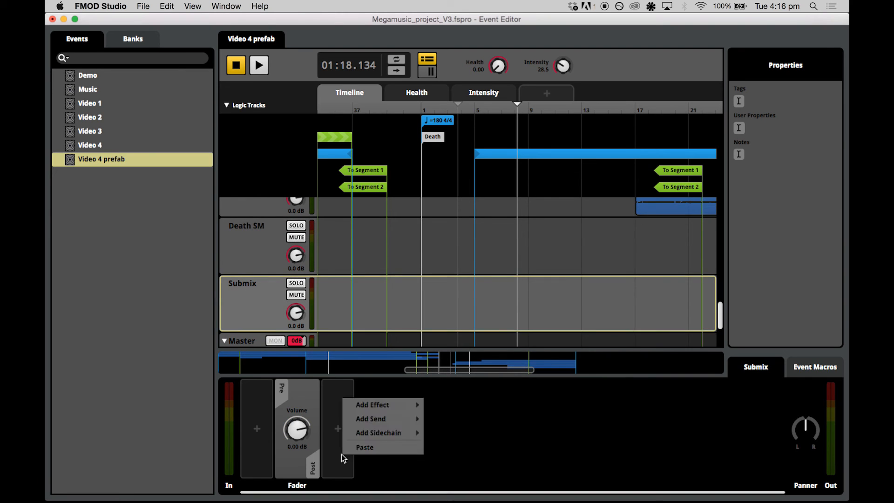
left_click(372, 404)
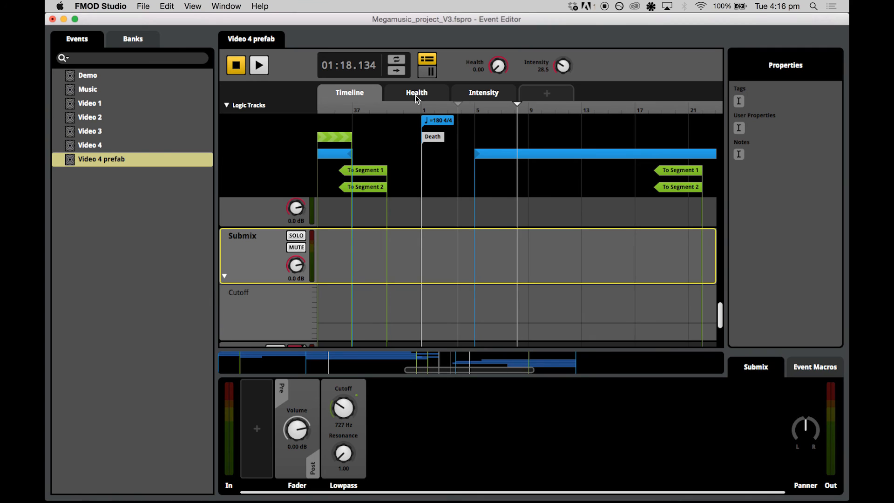
left_click(417, 93)
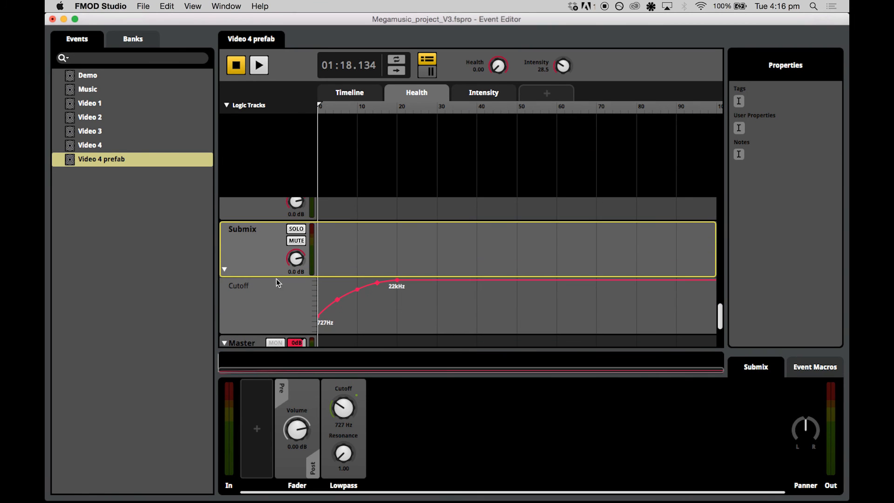
mouse_move(366, 243)
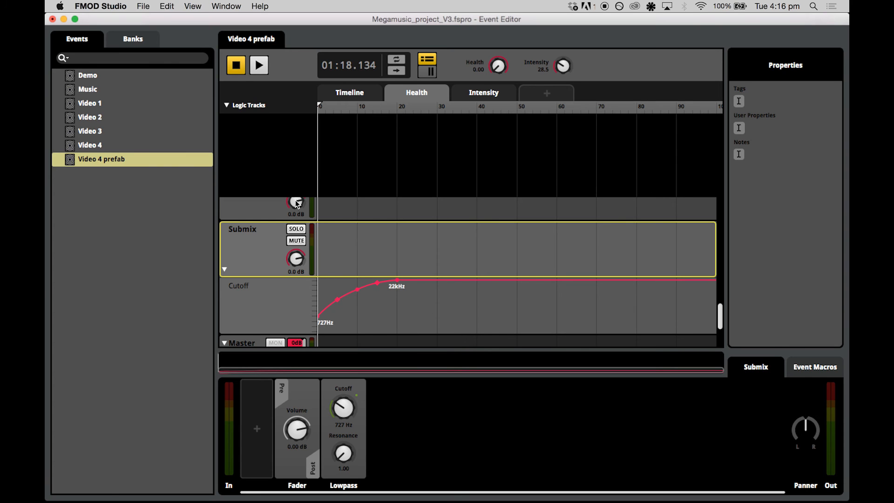
left_click(349, 92)
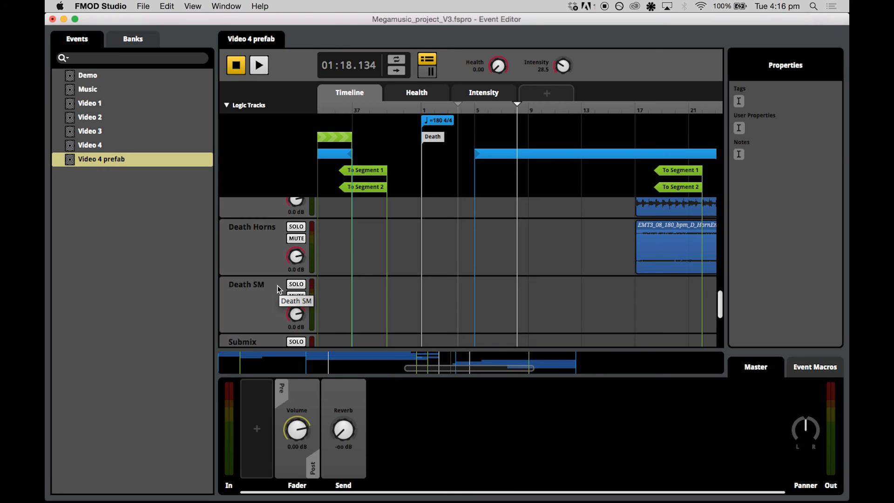
mouse_move(434, 128)
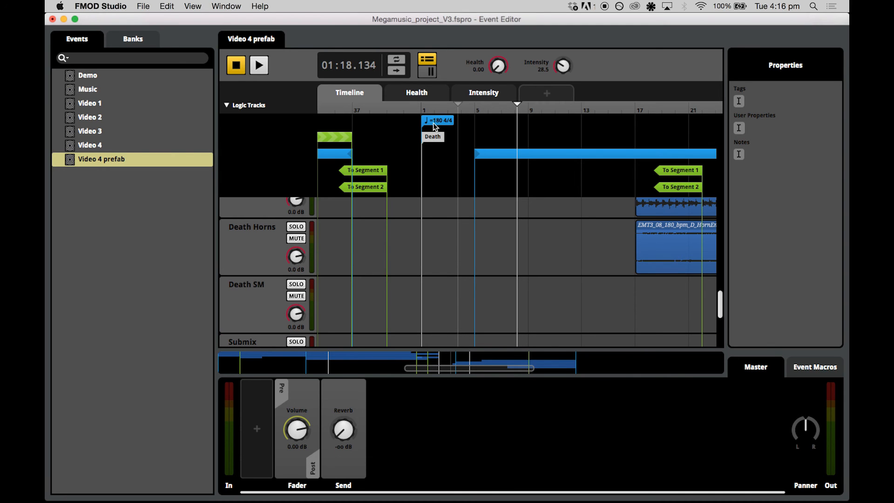
mouse_move(303, 99)
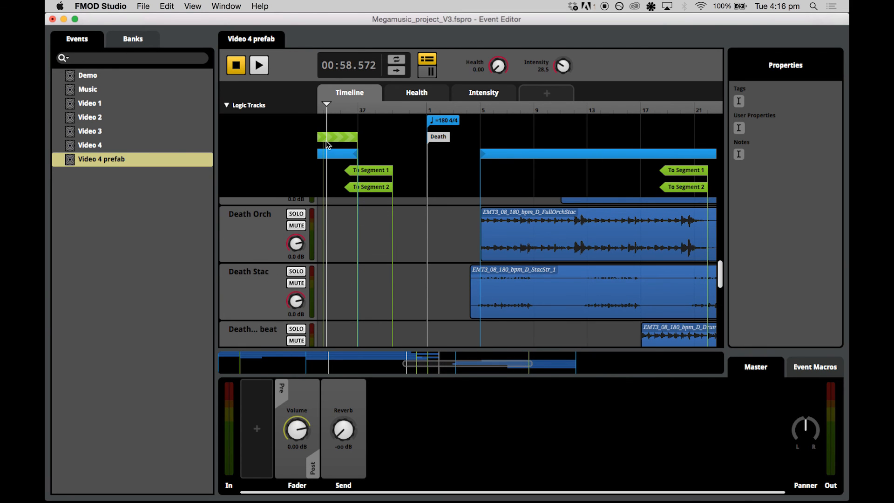
- Open the transition timeline and play from just before the transition, then stop near 1:19
left_click(258, 64)
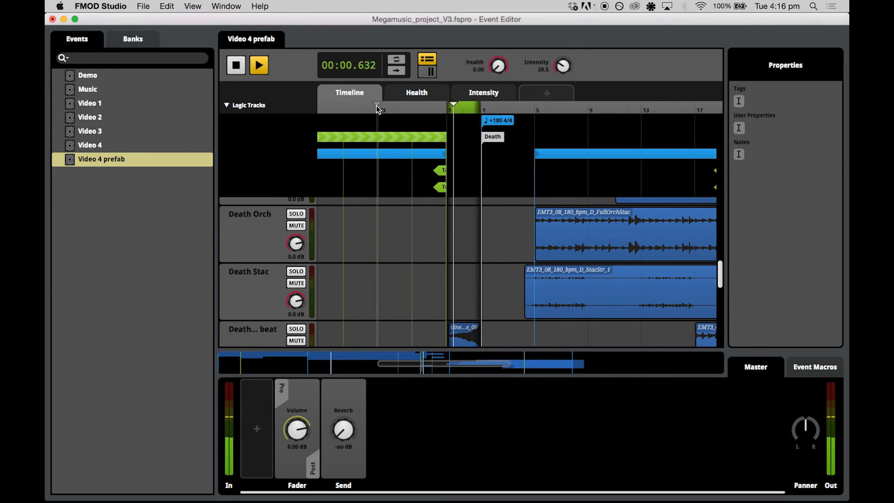
left_click(258, 64)
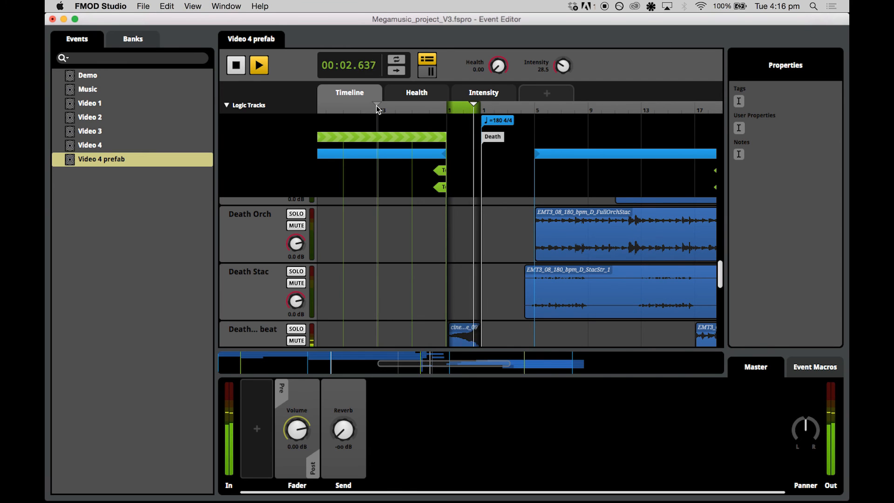
left_click(258, 65)
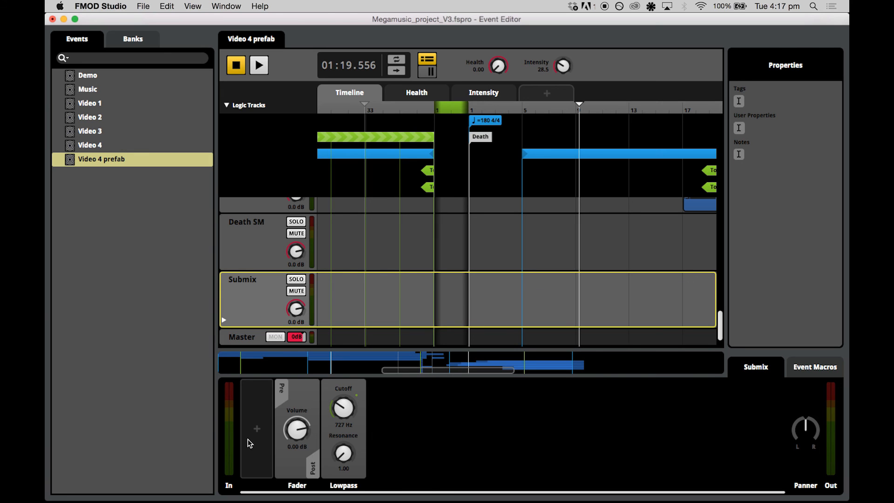
- Add a Flanger effect in the pre-fader slot of the Submix deck
right_click(256, 428)
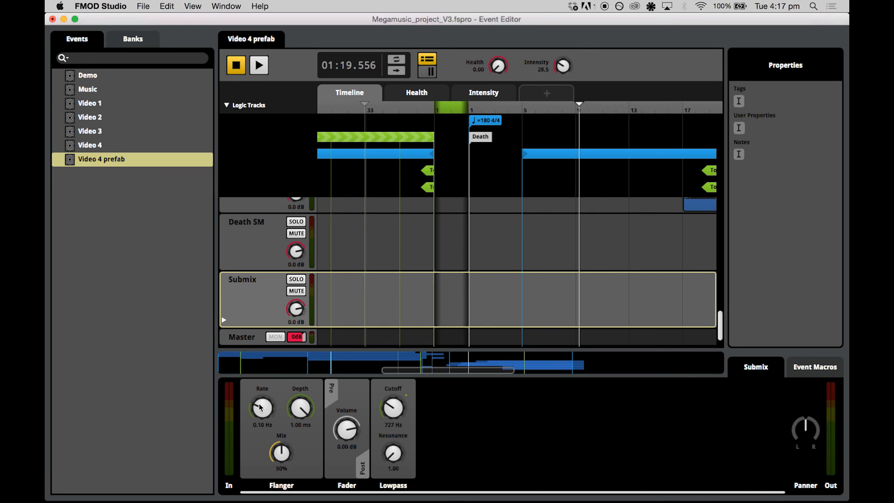
mouse_move(282, 452)
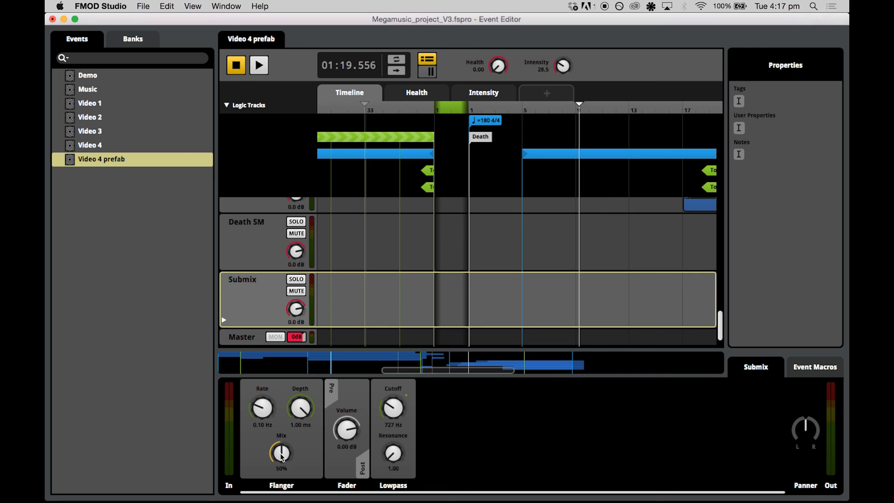
right_click(280, 453)
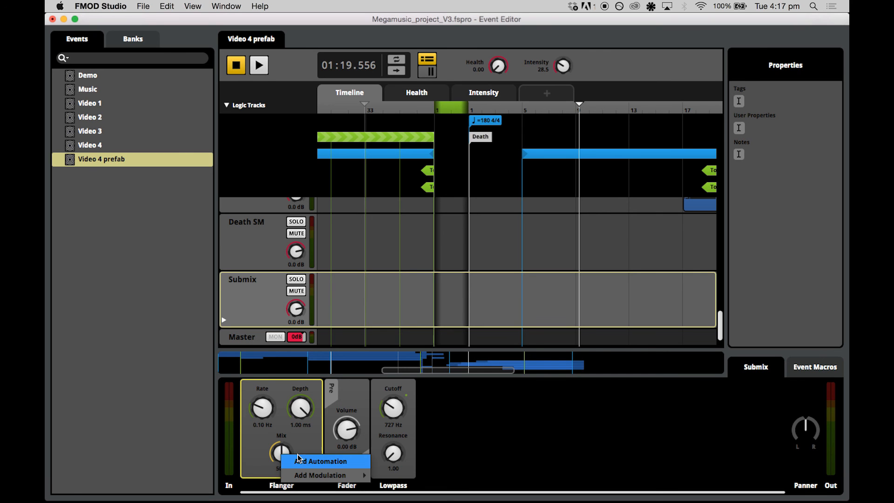
- Automate flanger Mix to stay dry, then curve up to 60% inside the transition region
left_click(324, 461)
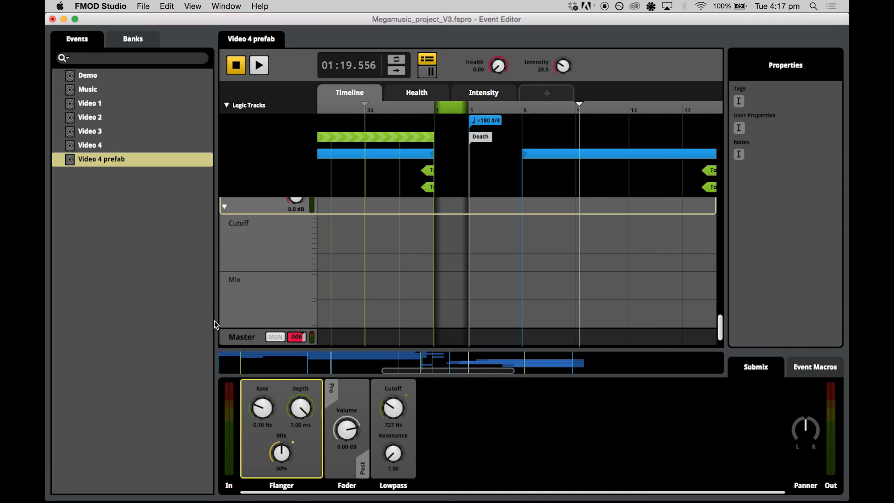
mouse_move(240, 285)
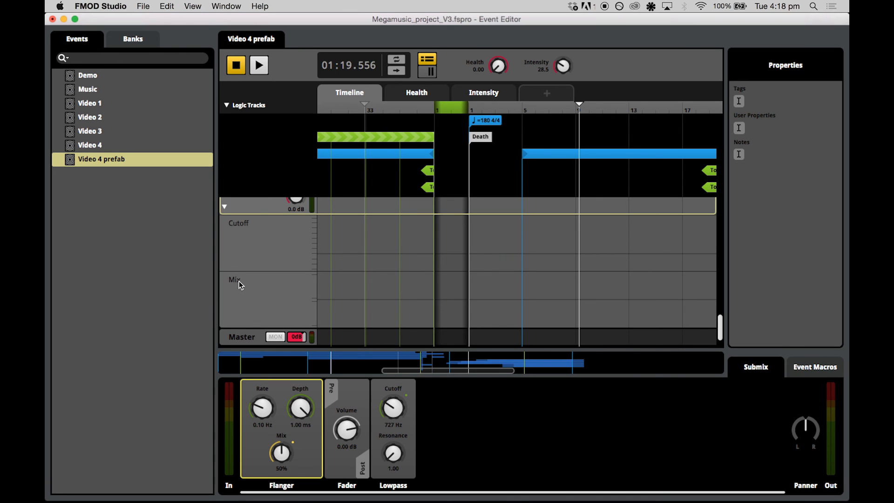
mouse_move(455, 308)
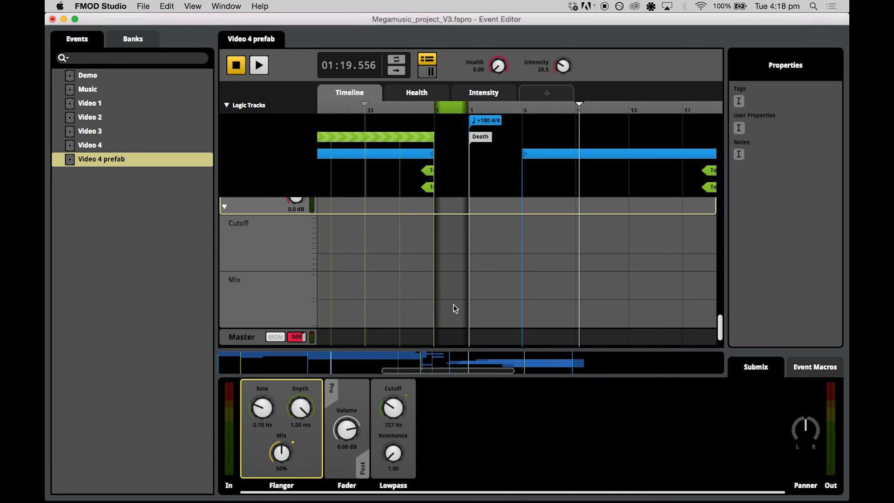
mouse_move(414, 305)
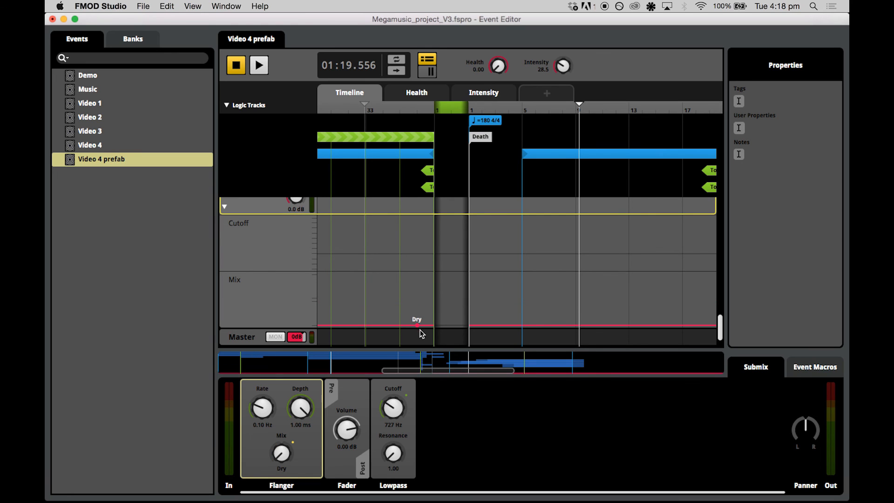
mouse_move(494, 334)
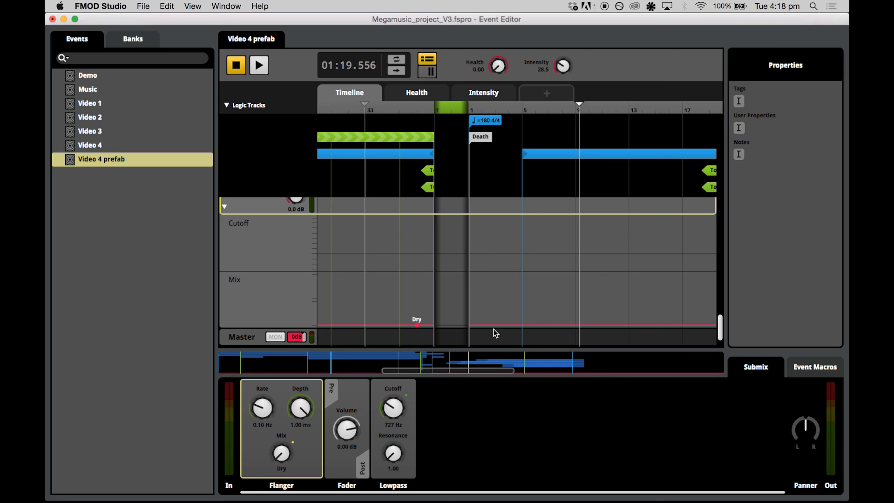
mouse_move(438, 328)
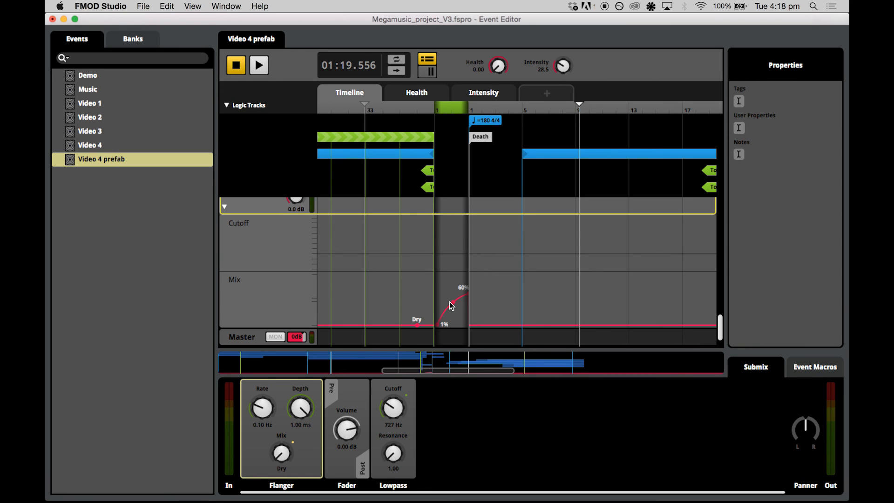
mouse_move(414, 110)
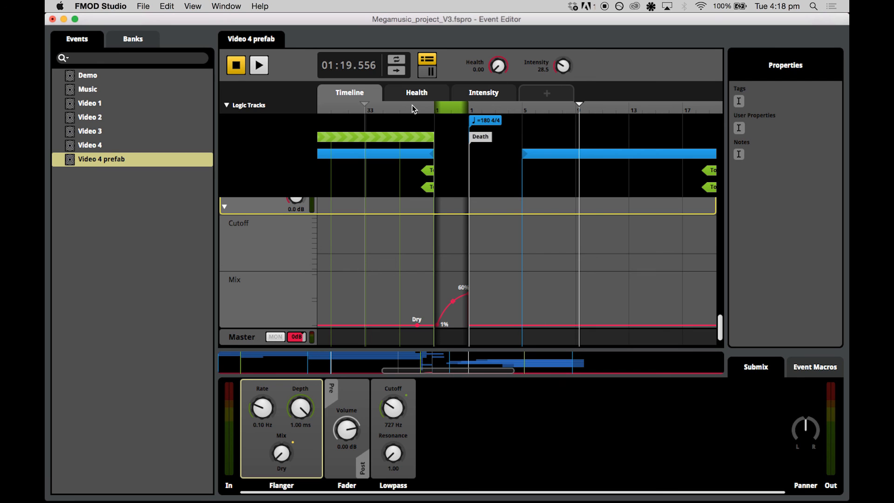
left_click(412, 107)
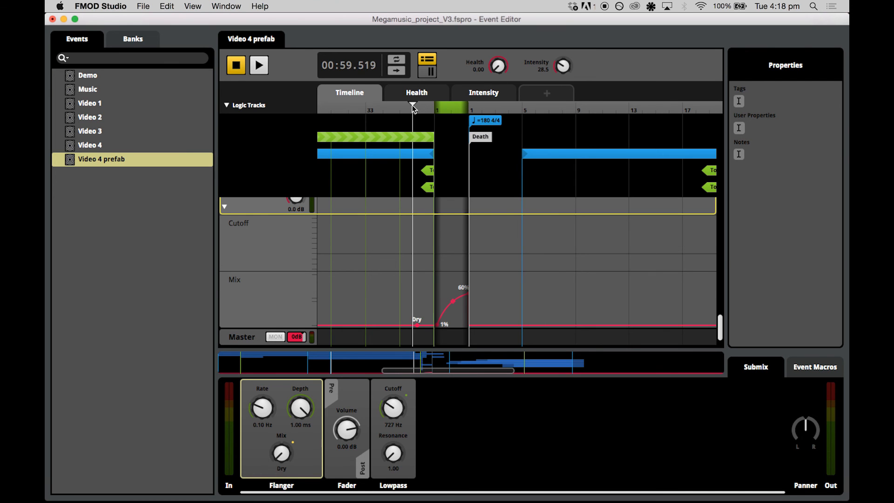